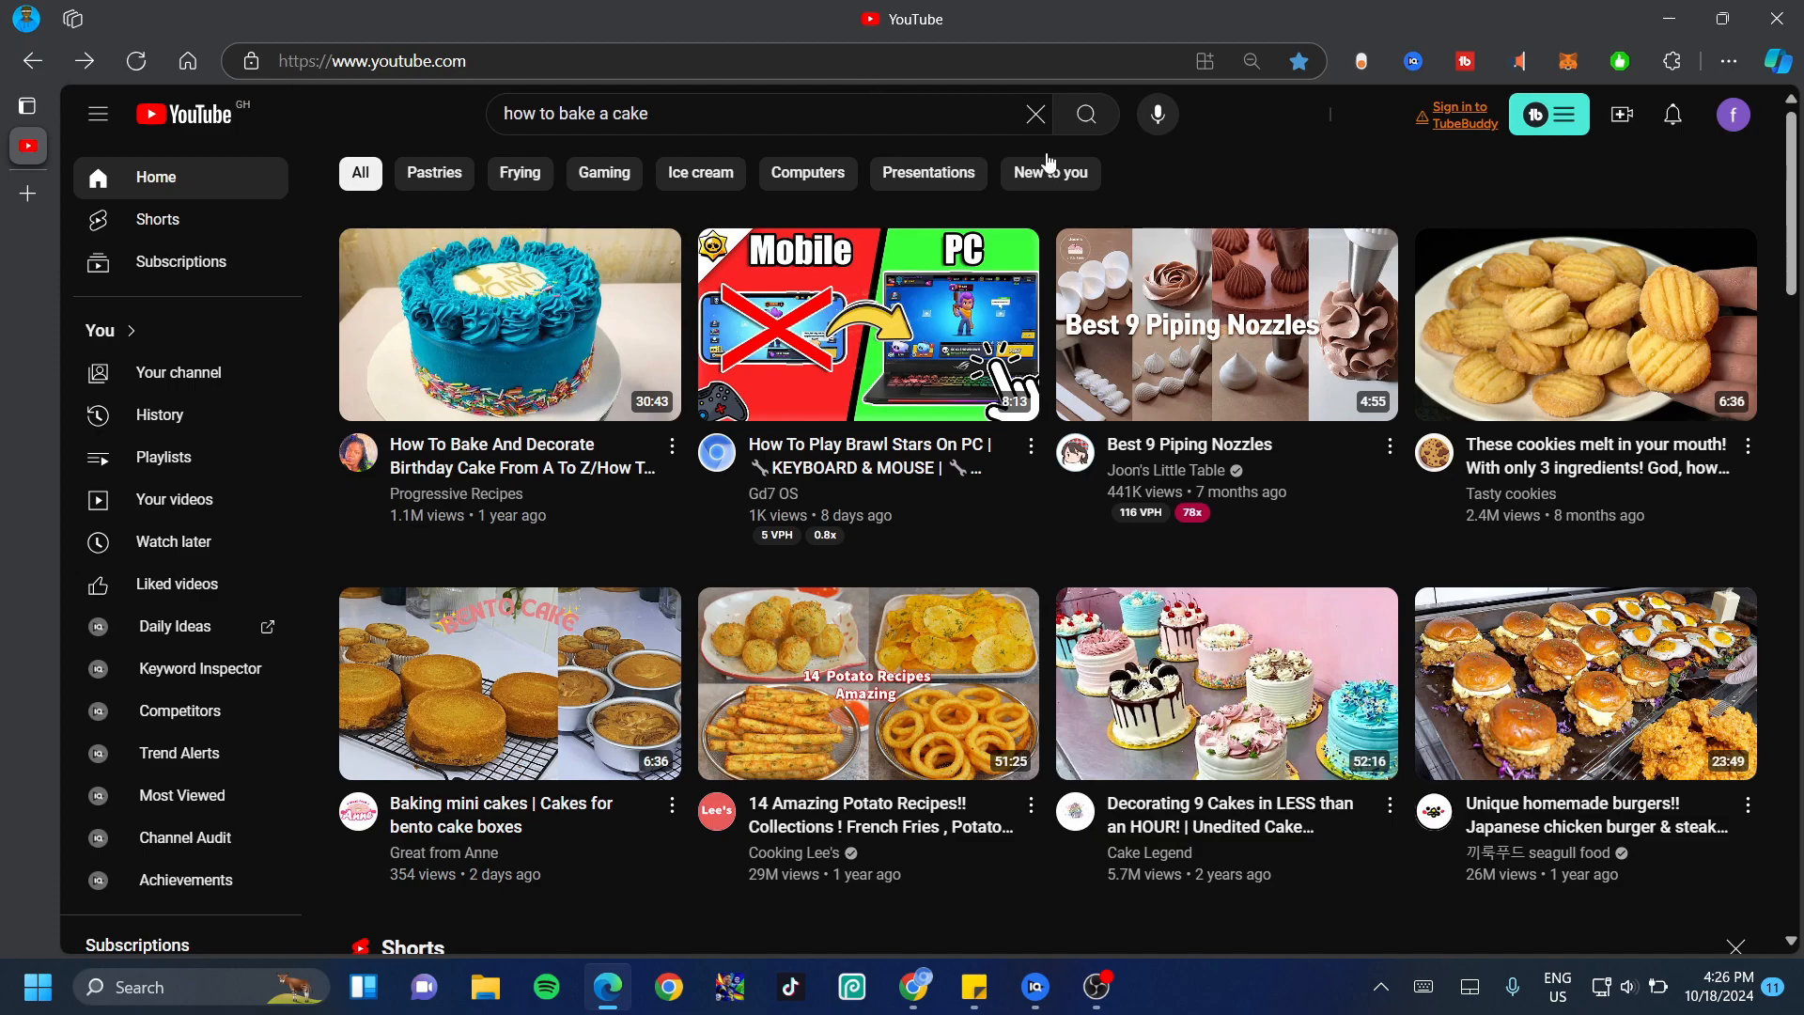
Step: Open the Classic Vanilla Cake Recipe result and enlarge the page zoom from the Edge menu
{"action": "left_click", "coordinate": [1082, 113]}
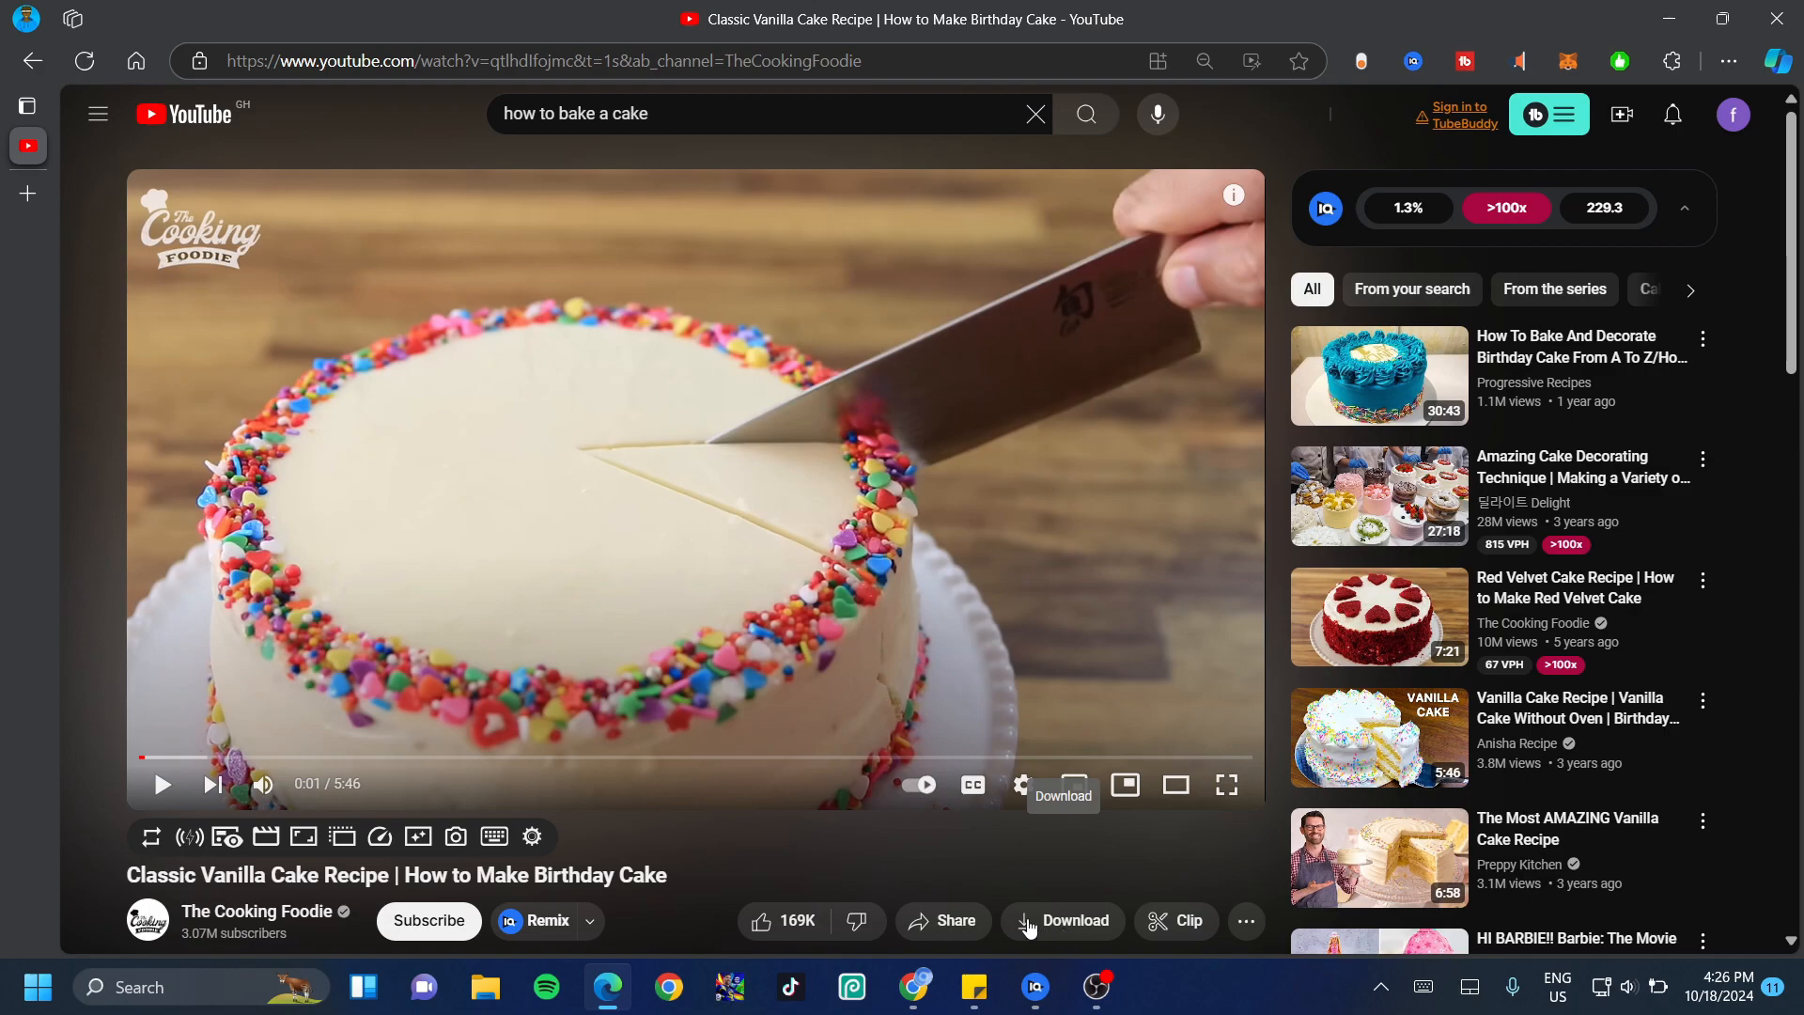
{"action": "left_click", "coordinate": [1727, 60]}
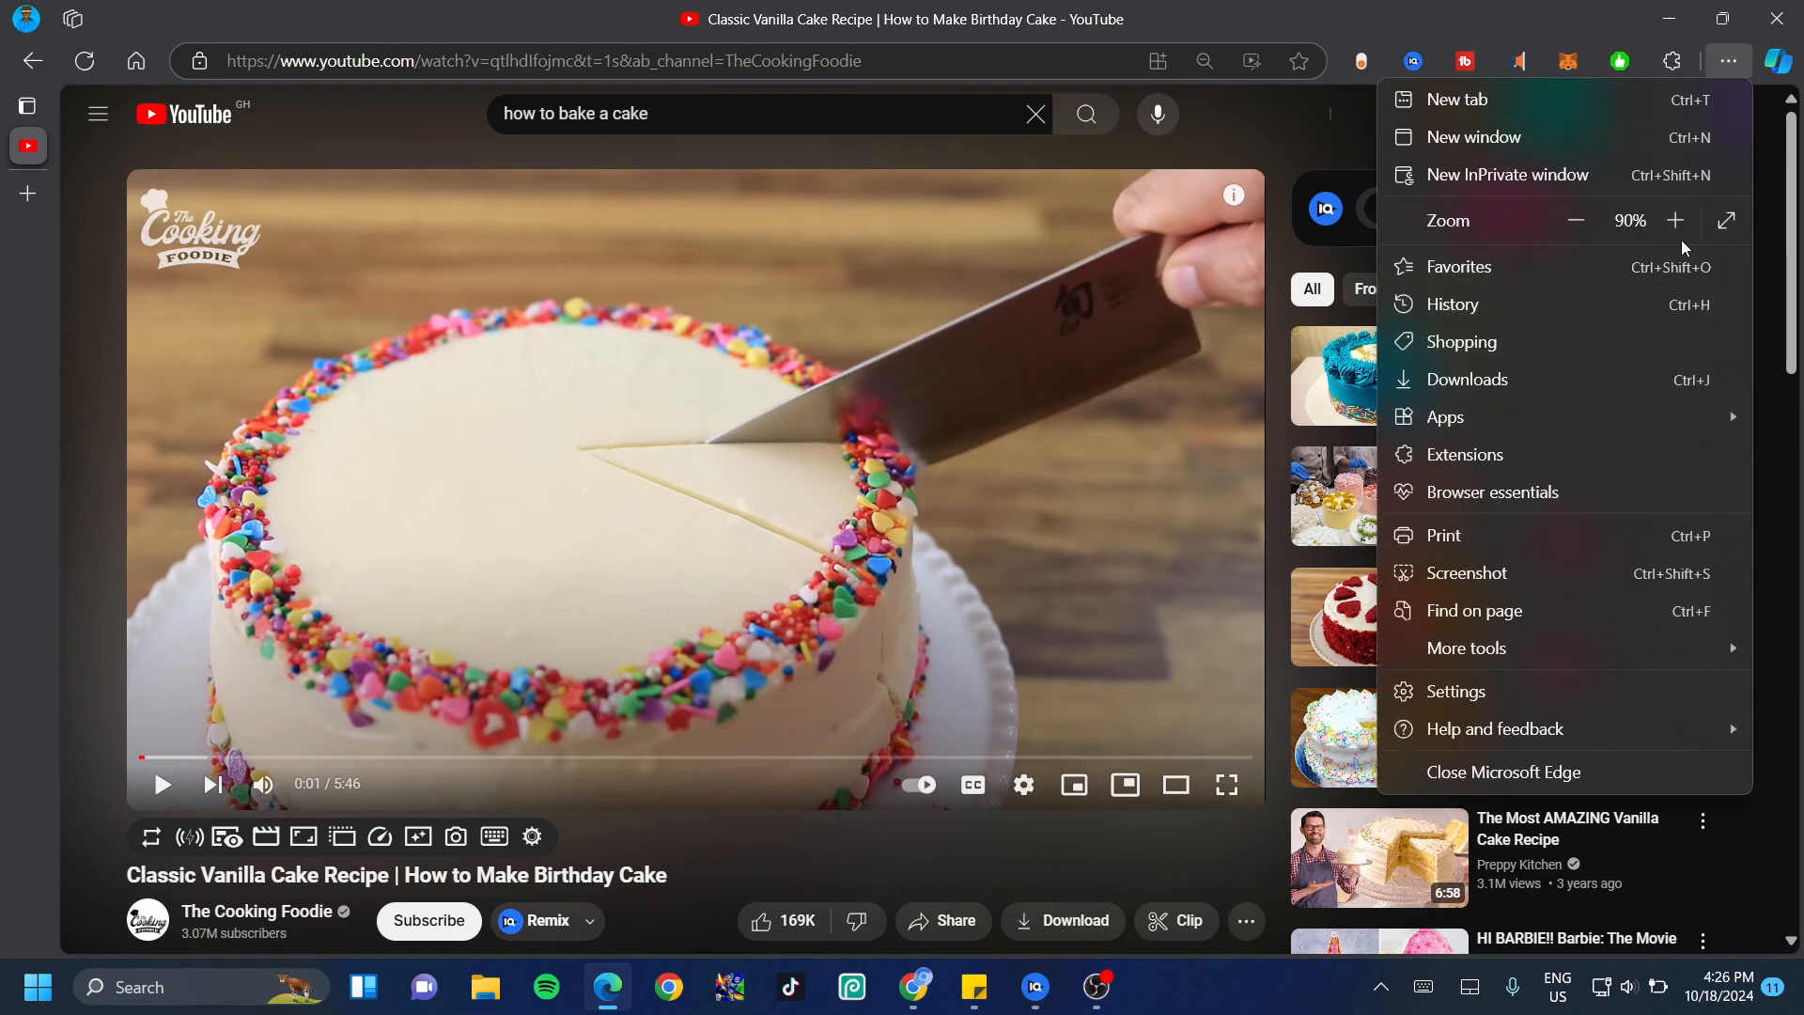
{"action": "left_click", "coordinate": [1675, 220]}
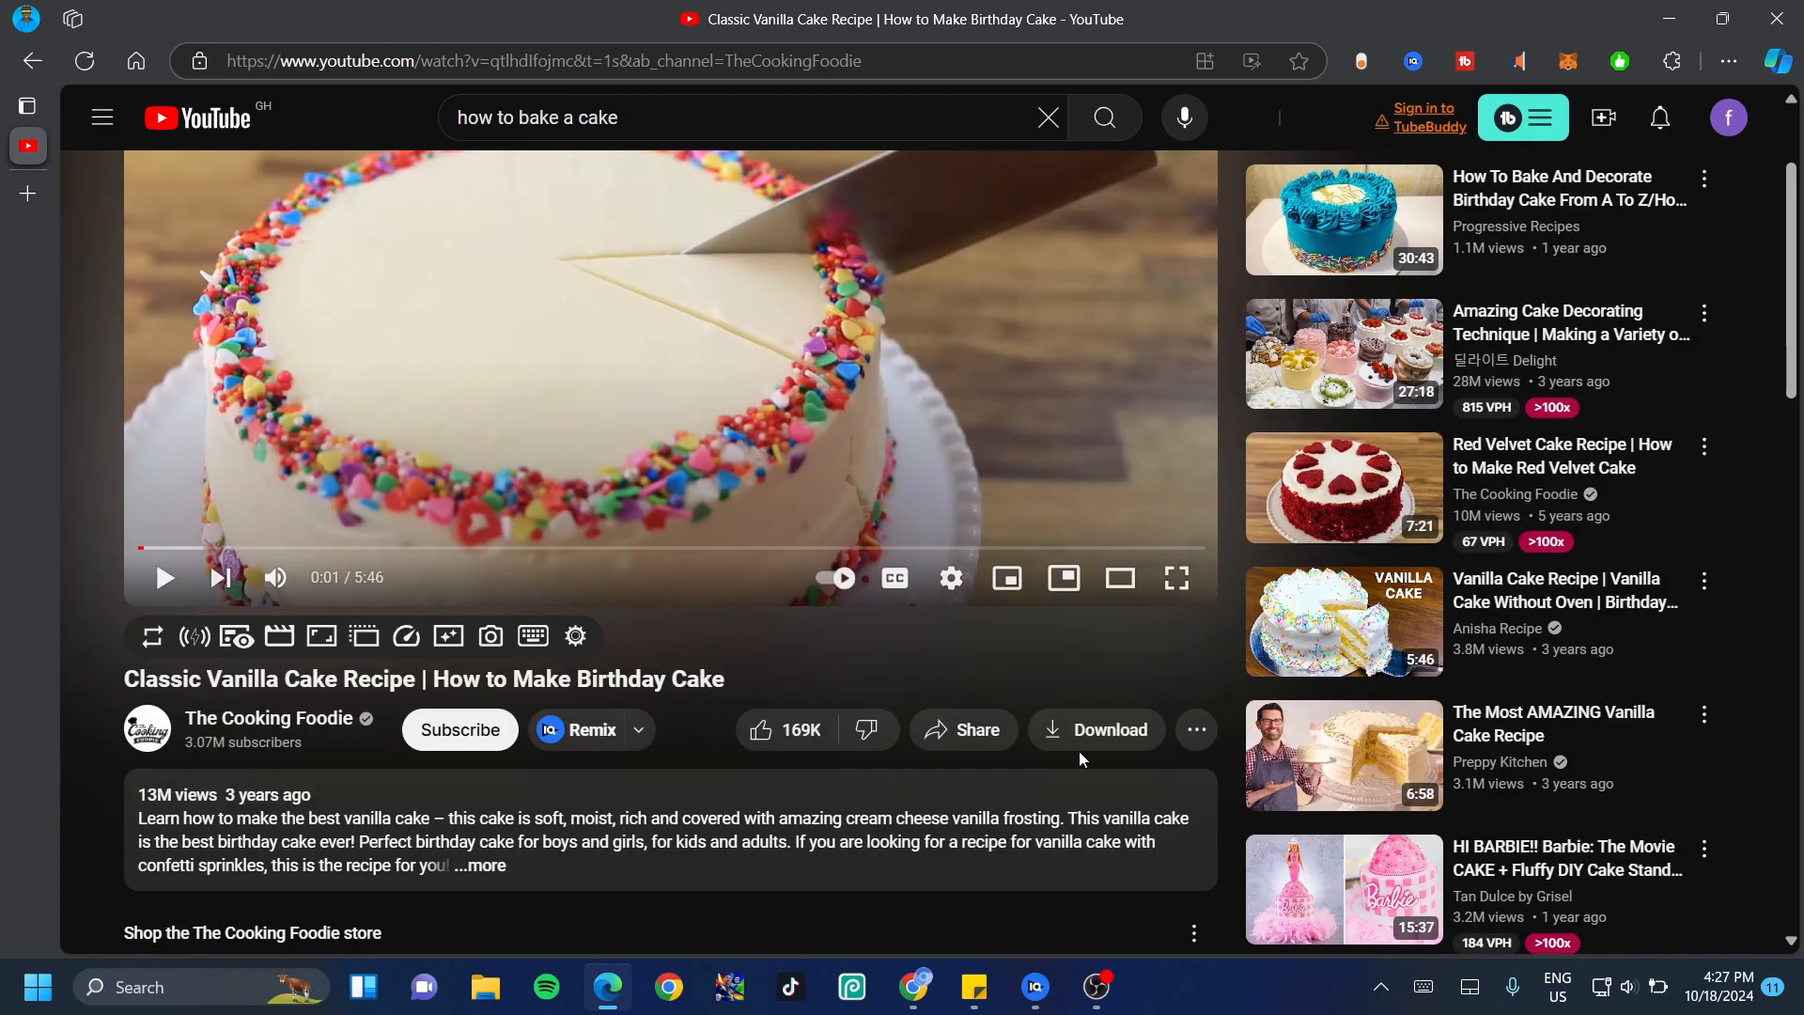
Step: Download the cake video, trying Full HD (1080p) before settling on Standard (480p) quality
{"action": "left_click", "coordinate": [1094, 730]}
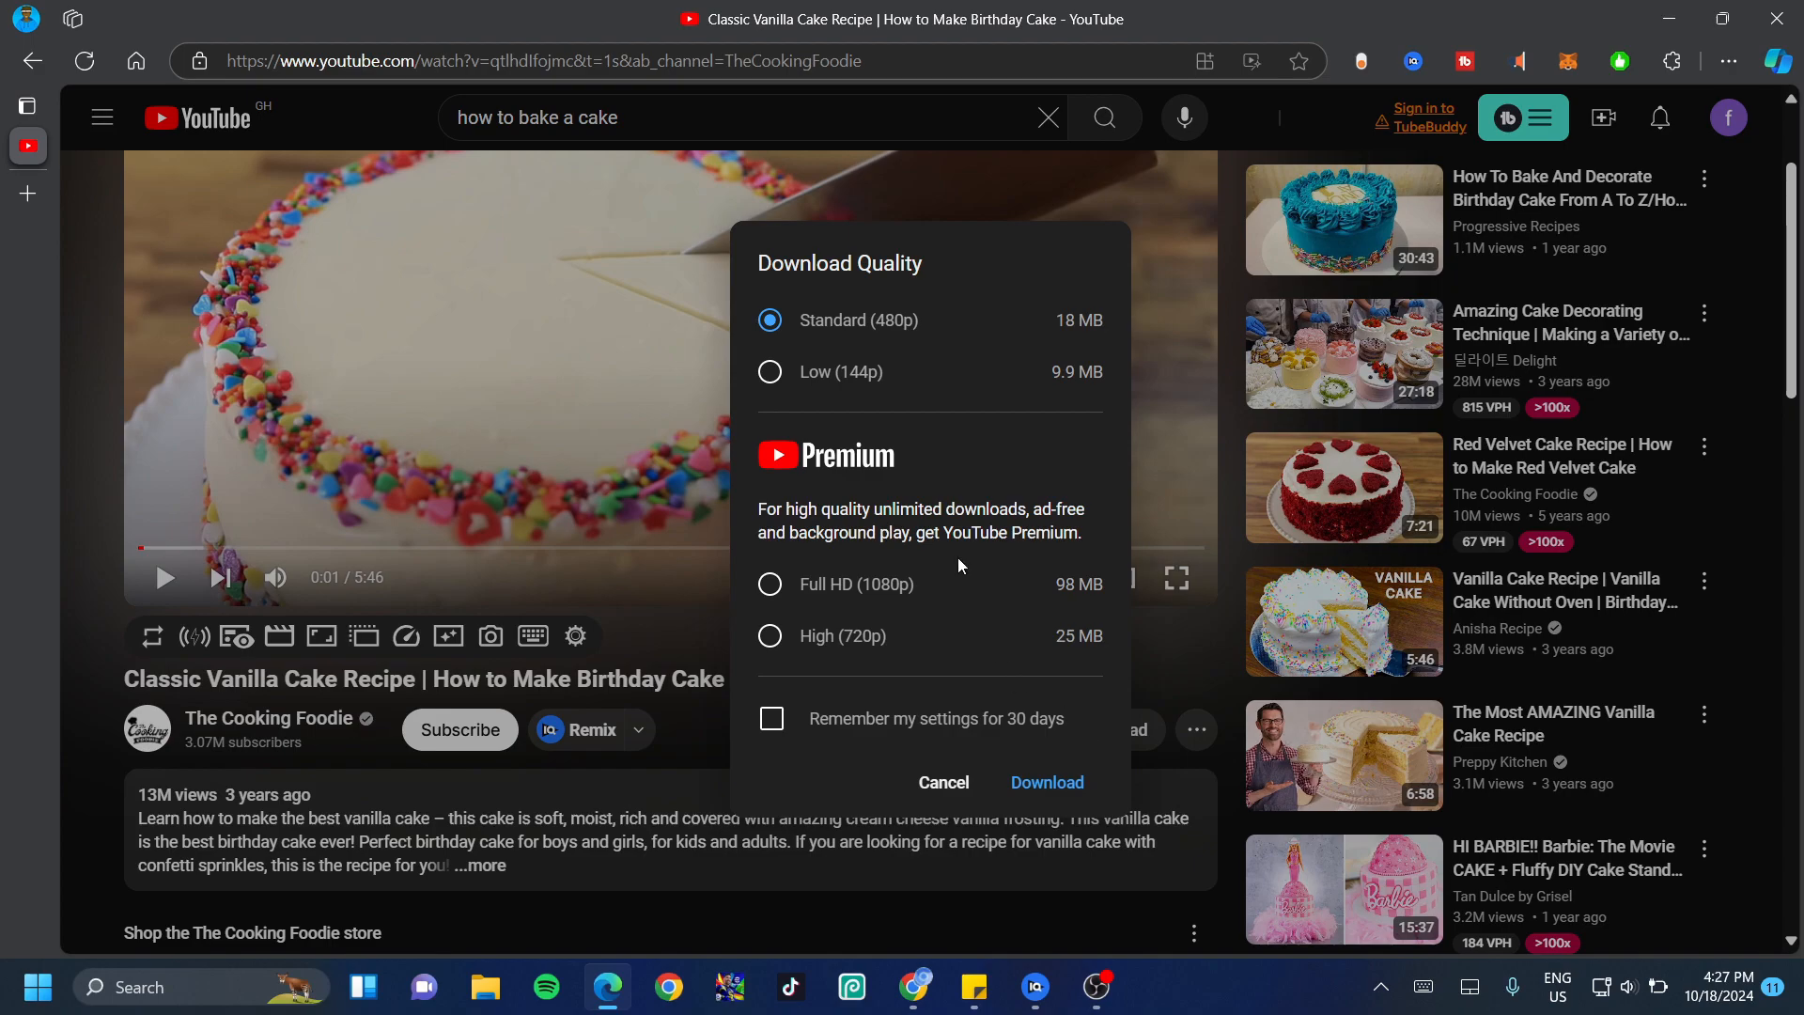
{"action": "mouse_move", "coordinate": [772, 581]}
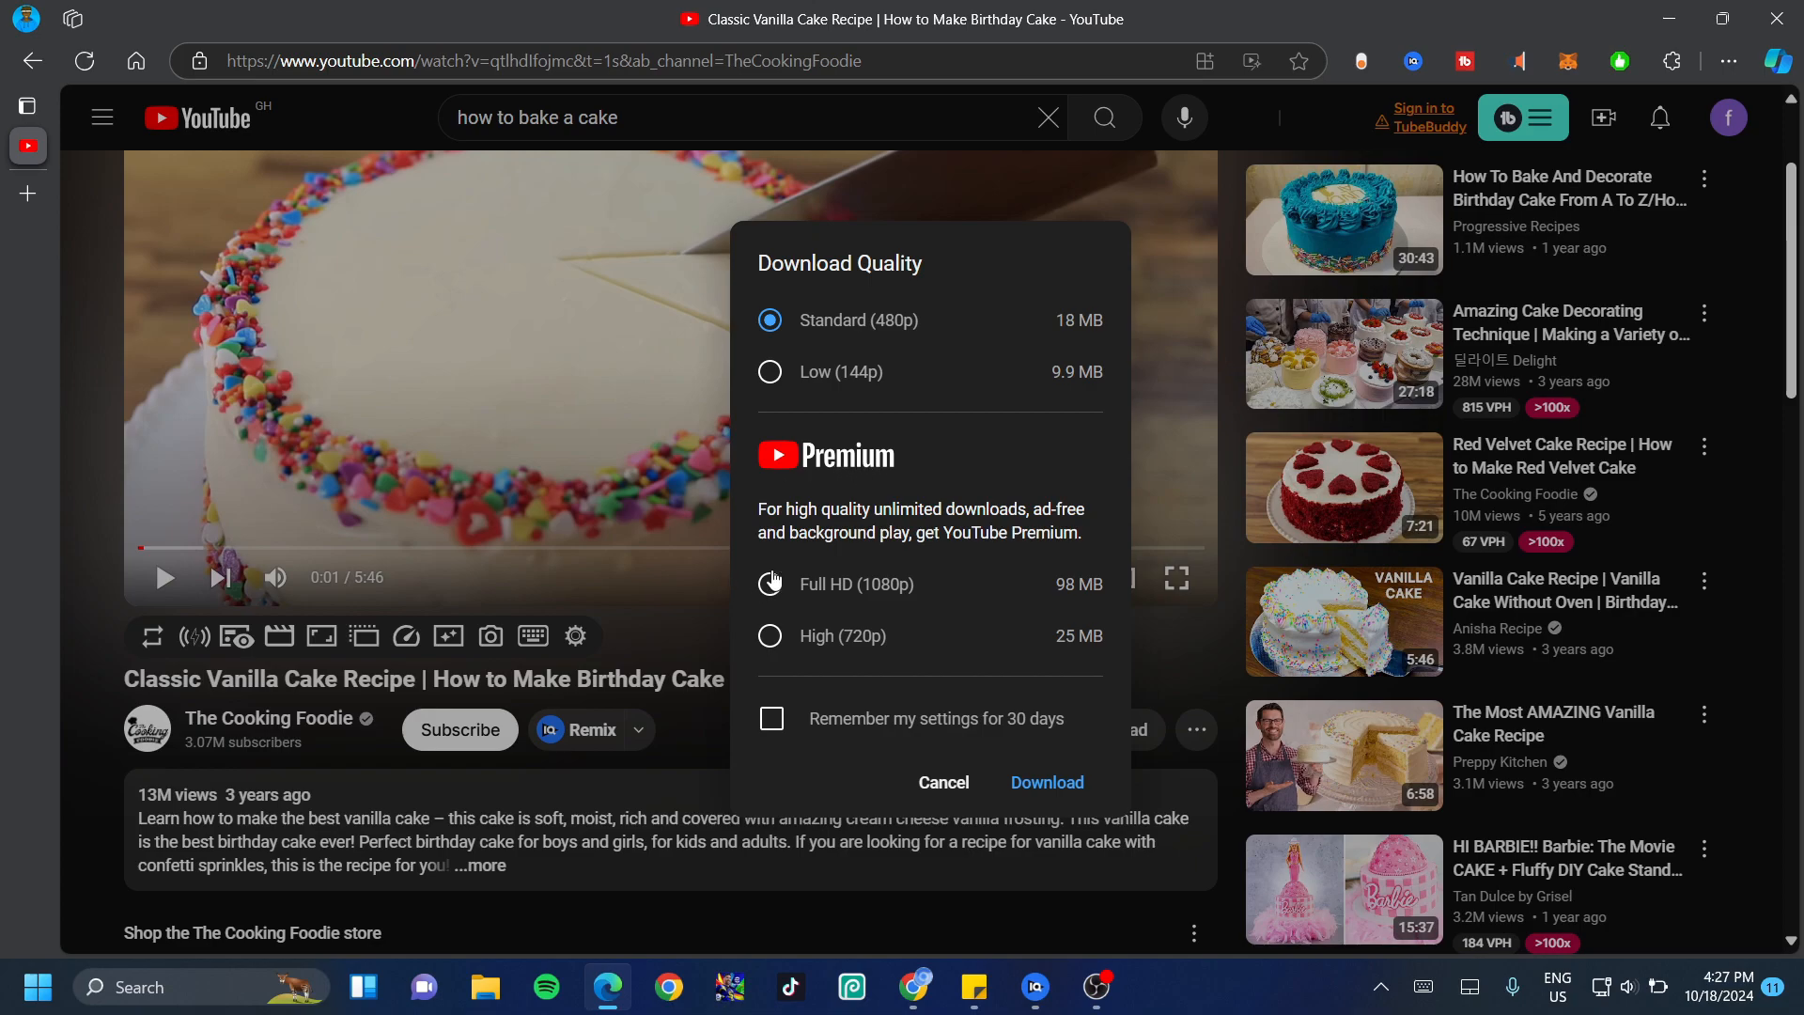
{"action": "left_click", "coordinate": [769, 585]}
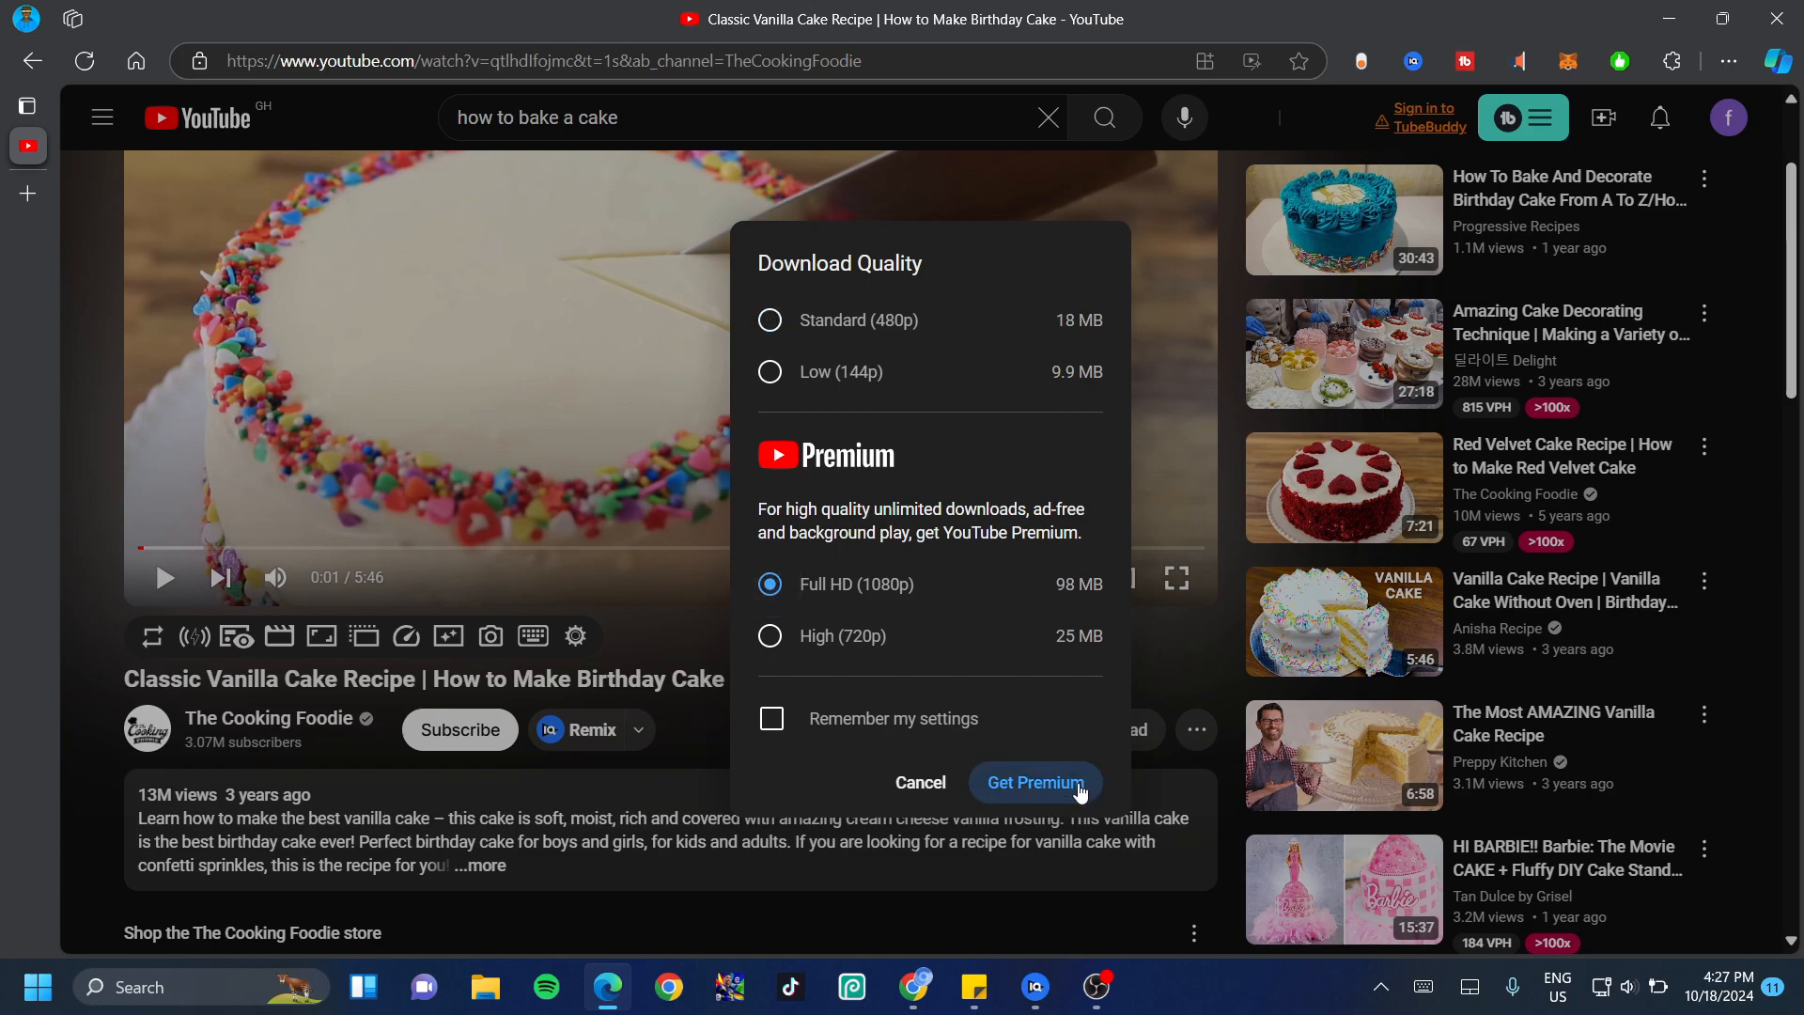
{"action": "mouse_move", "coordinate": [952, 609]}
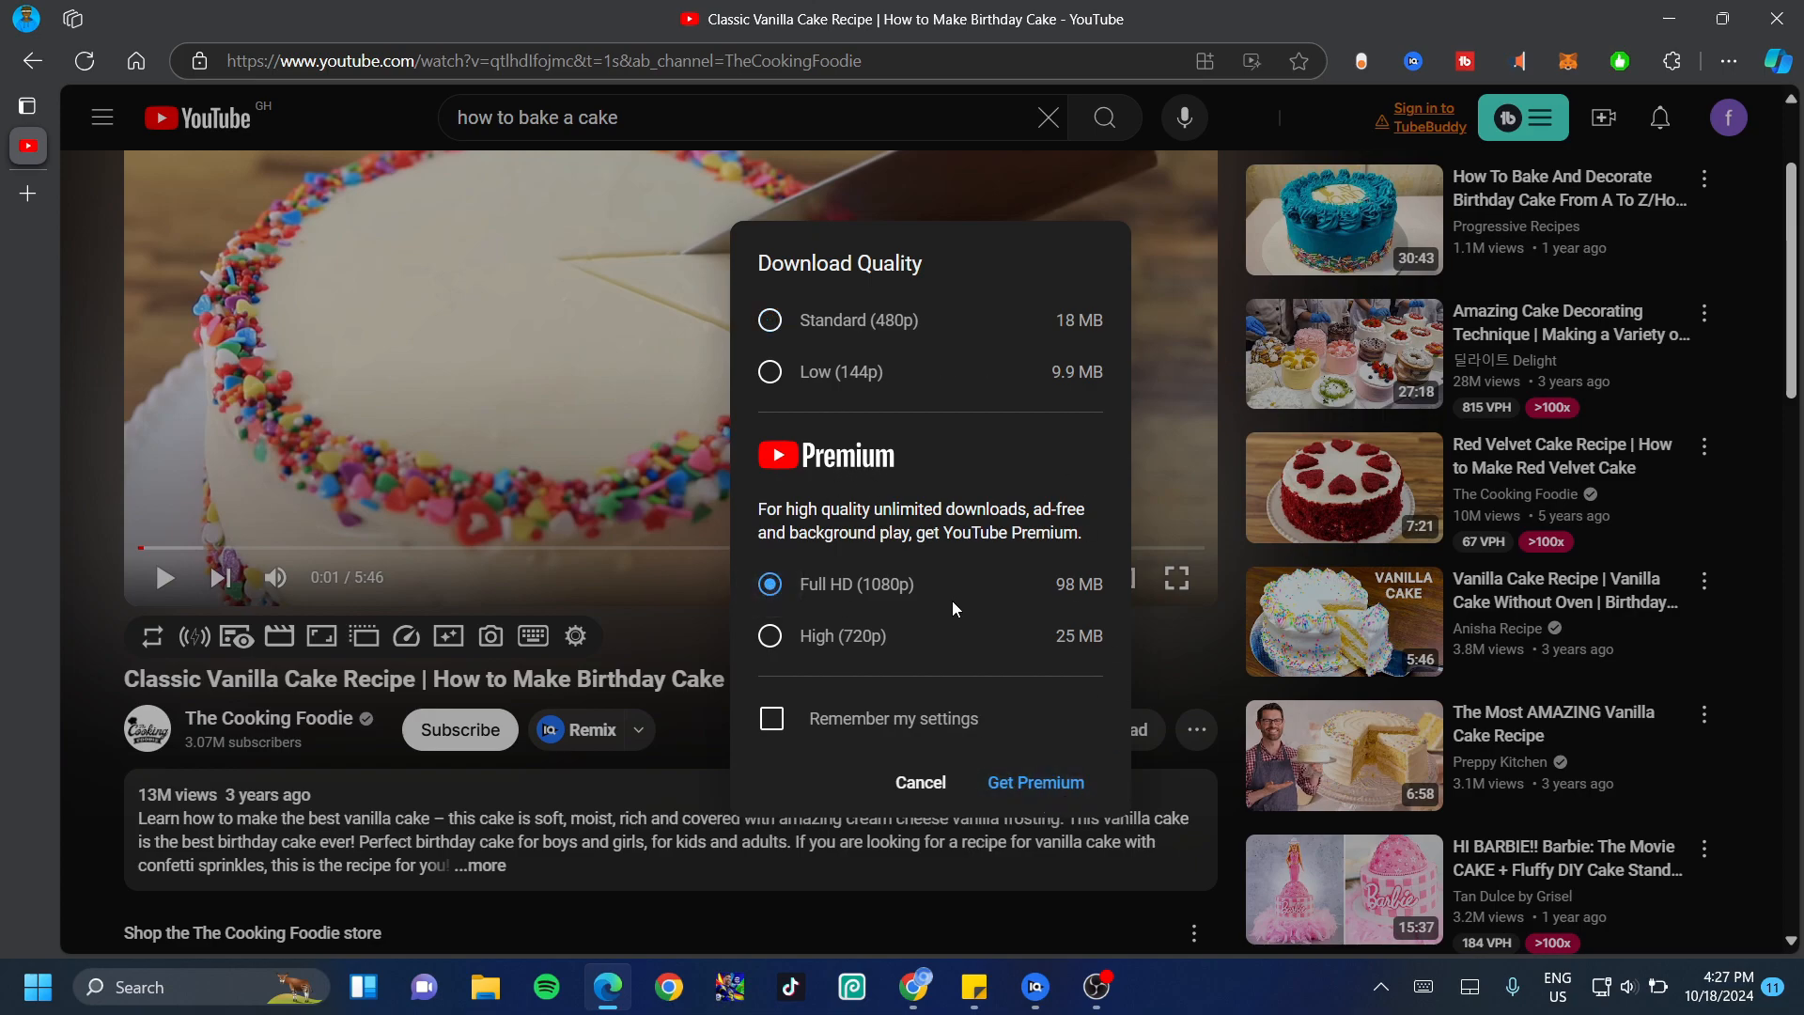
{"action": "left_click", "coordinate": [768, 320]}
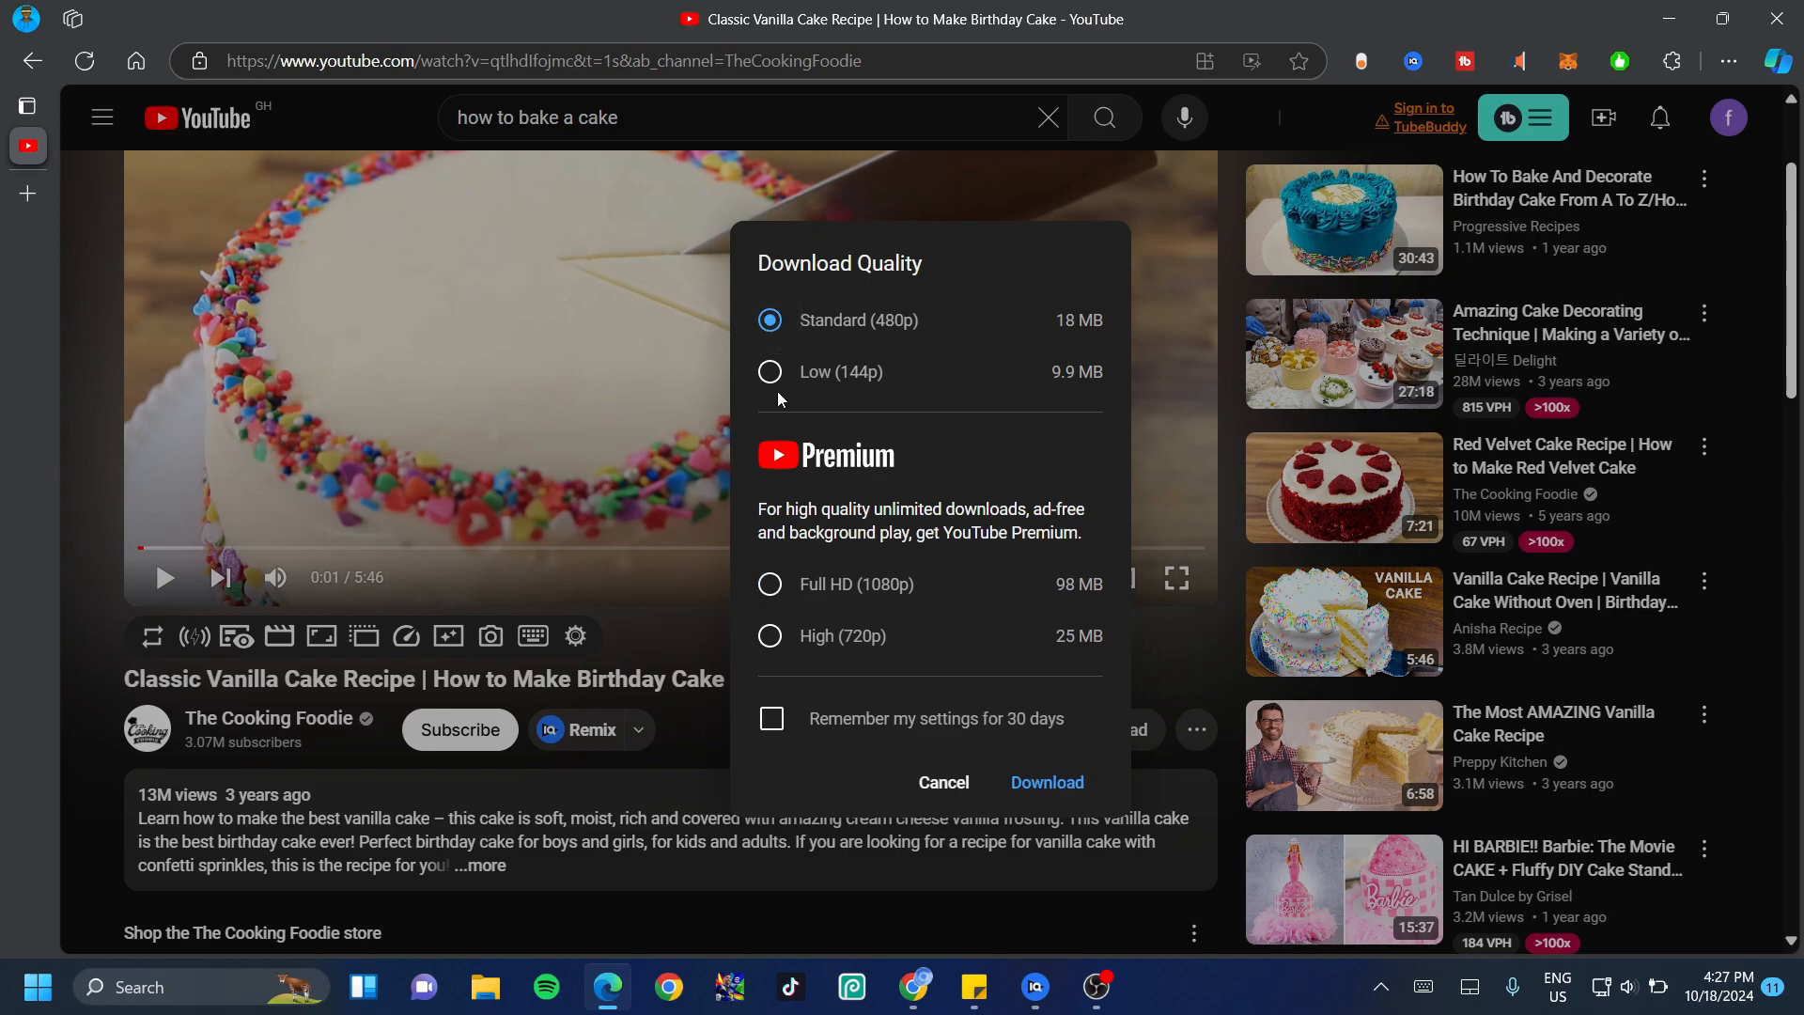
{"action": "mouse_move", "coordinate": [1126, 834]}
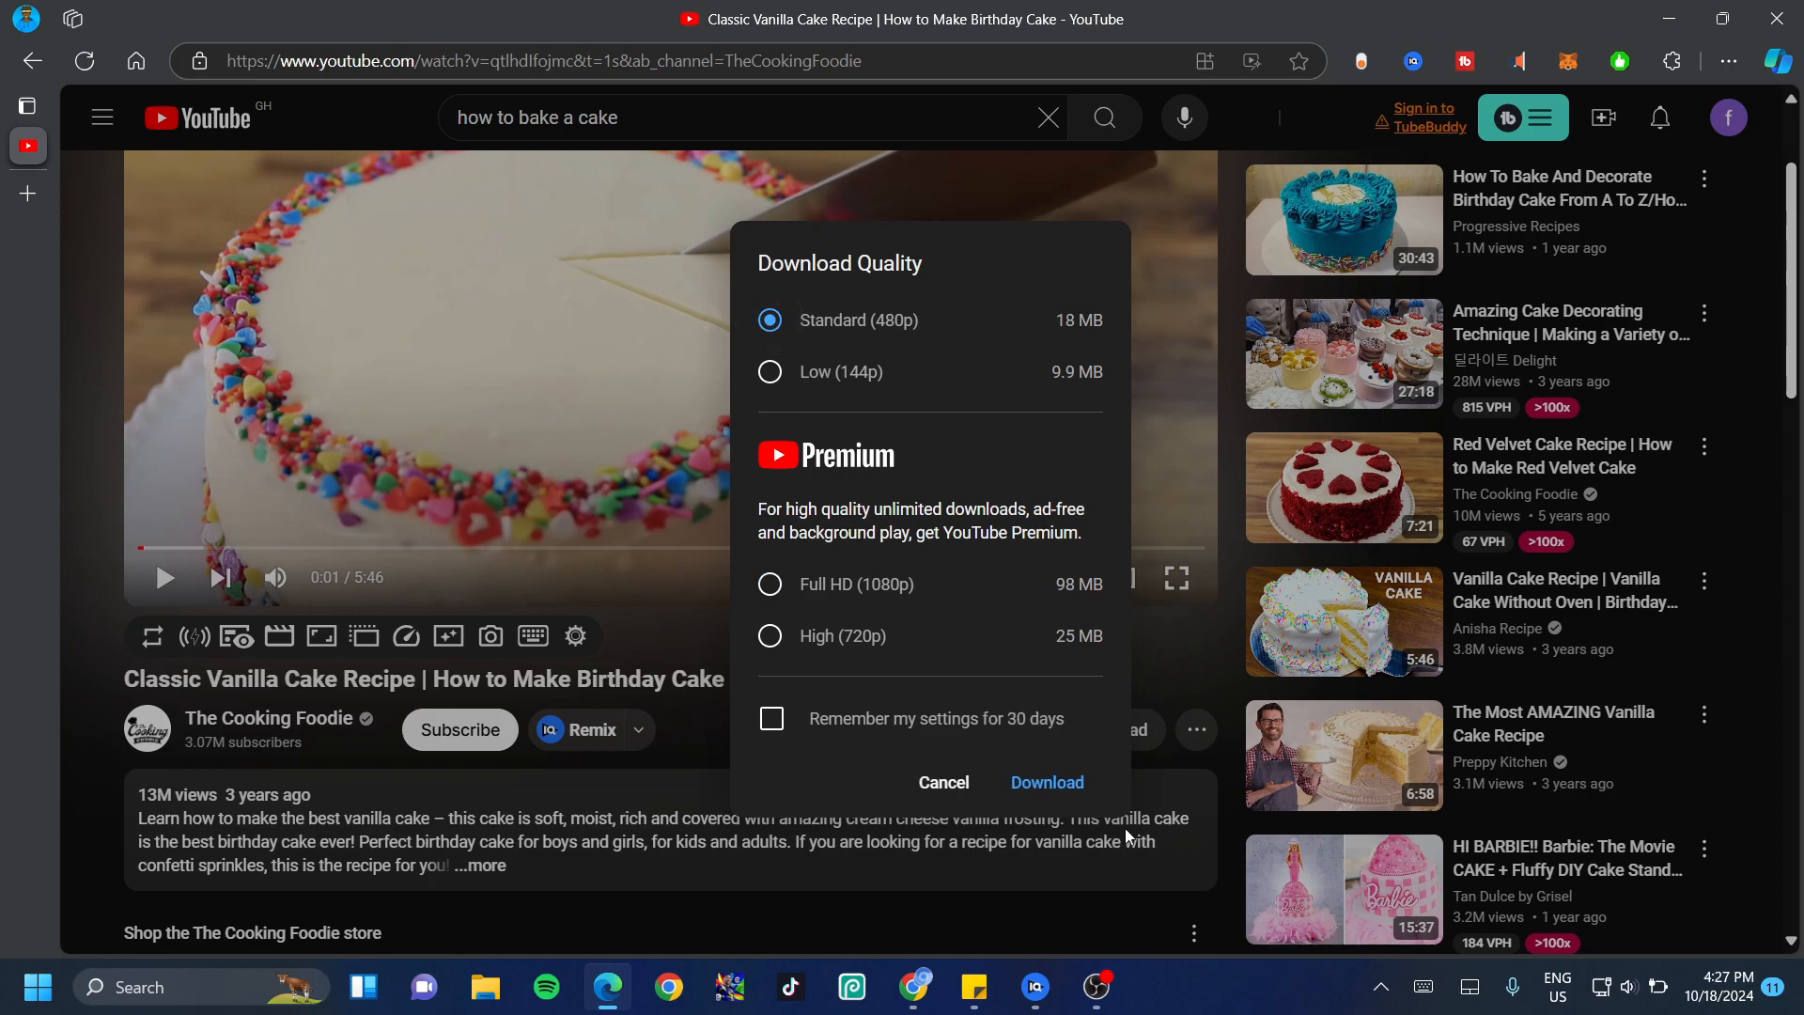
{"action": "left_click", "coordinate": [1044, 782]}
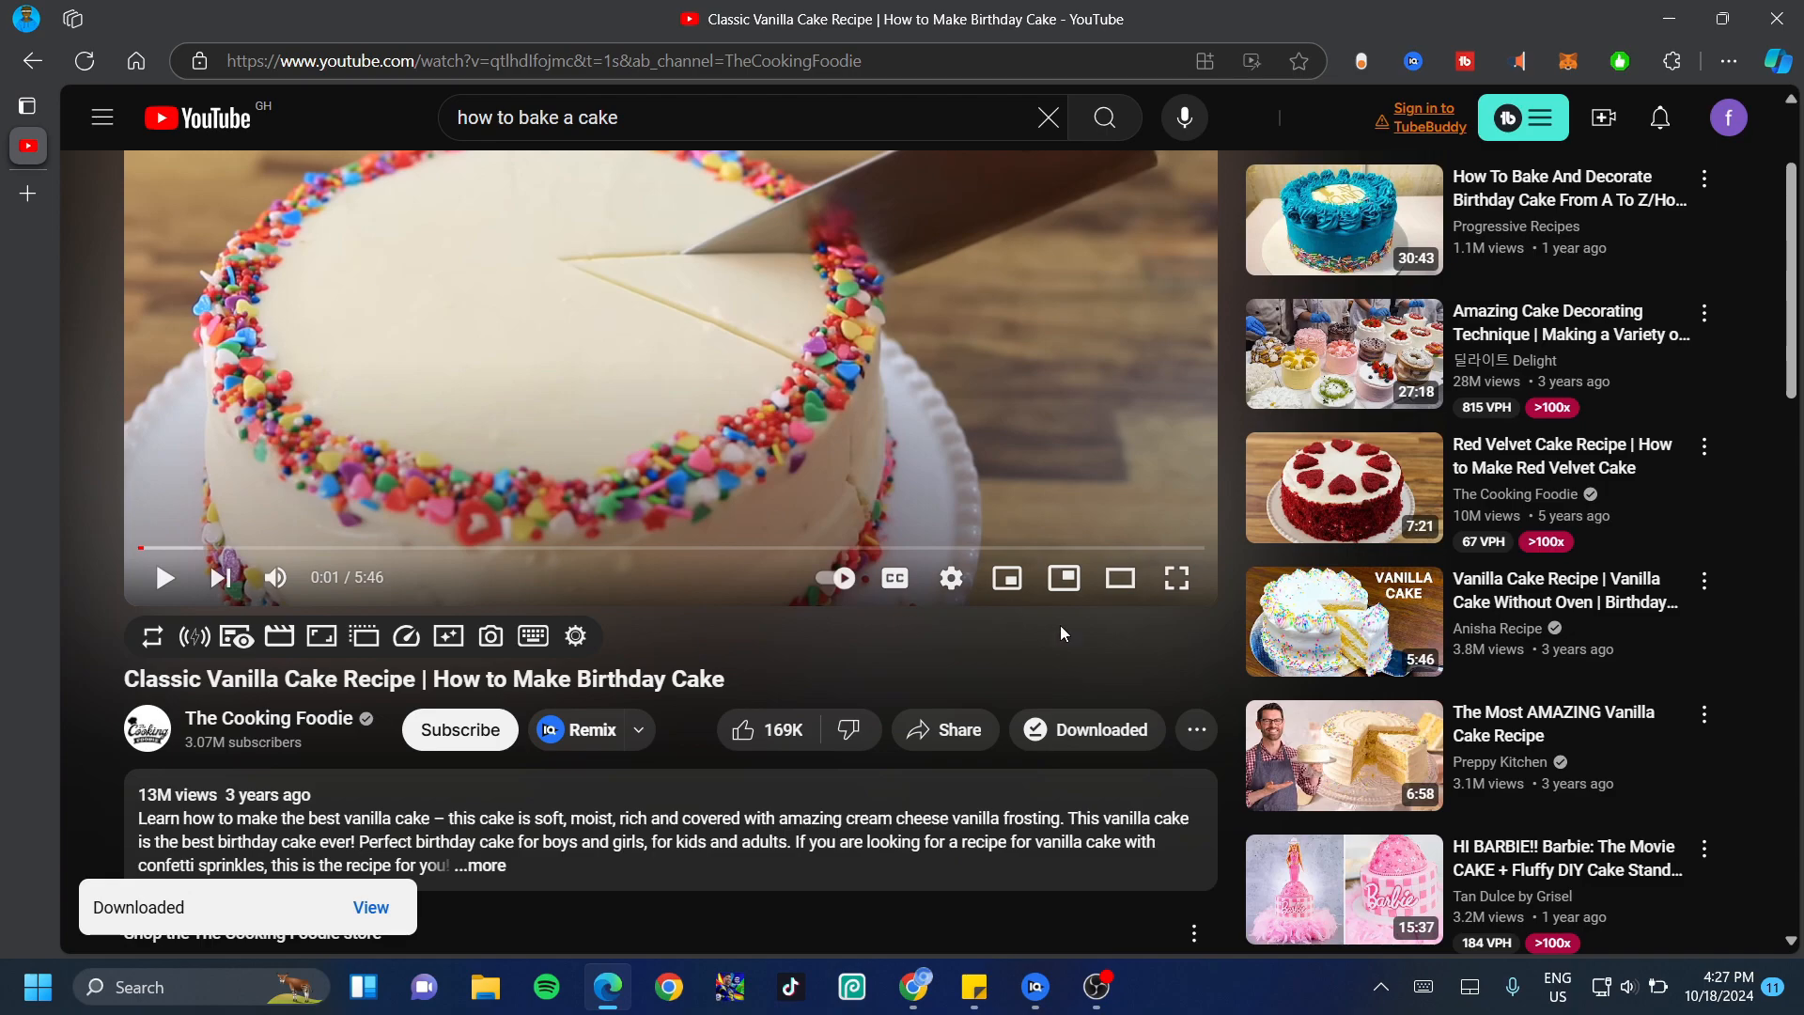
{"action": "mouse_move", "coordinate": [169, 923]}
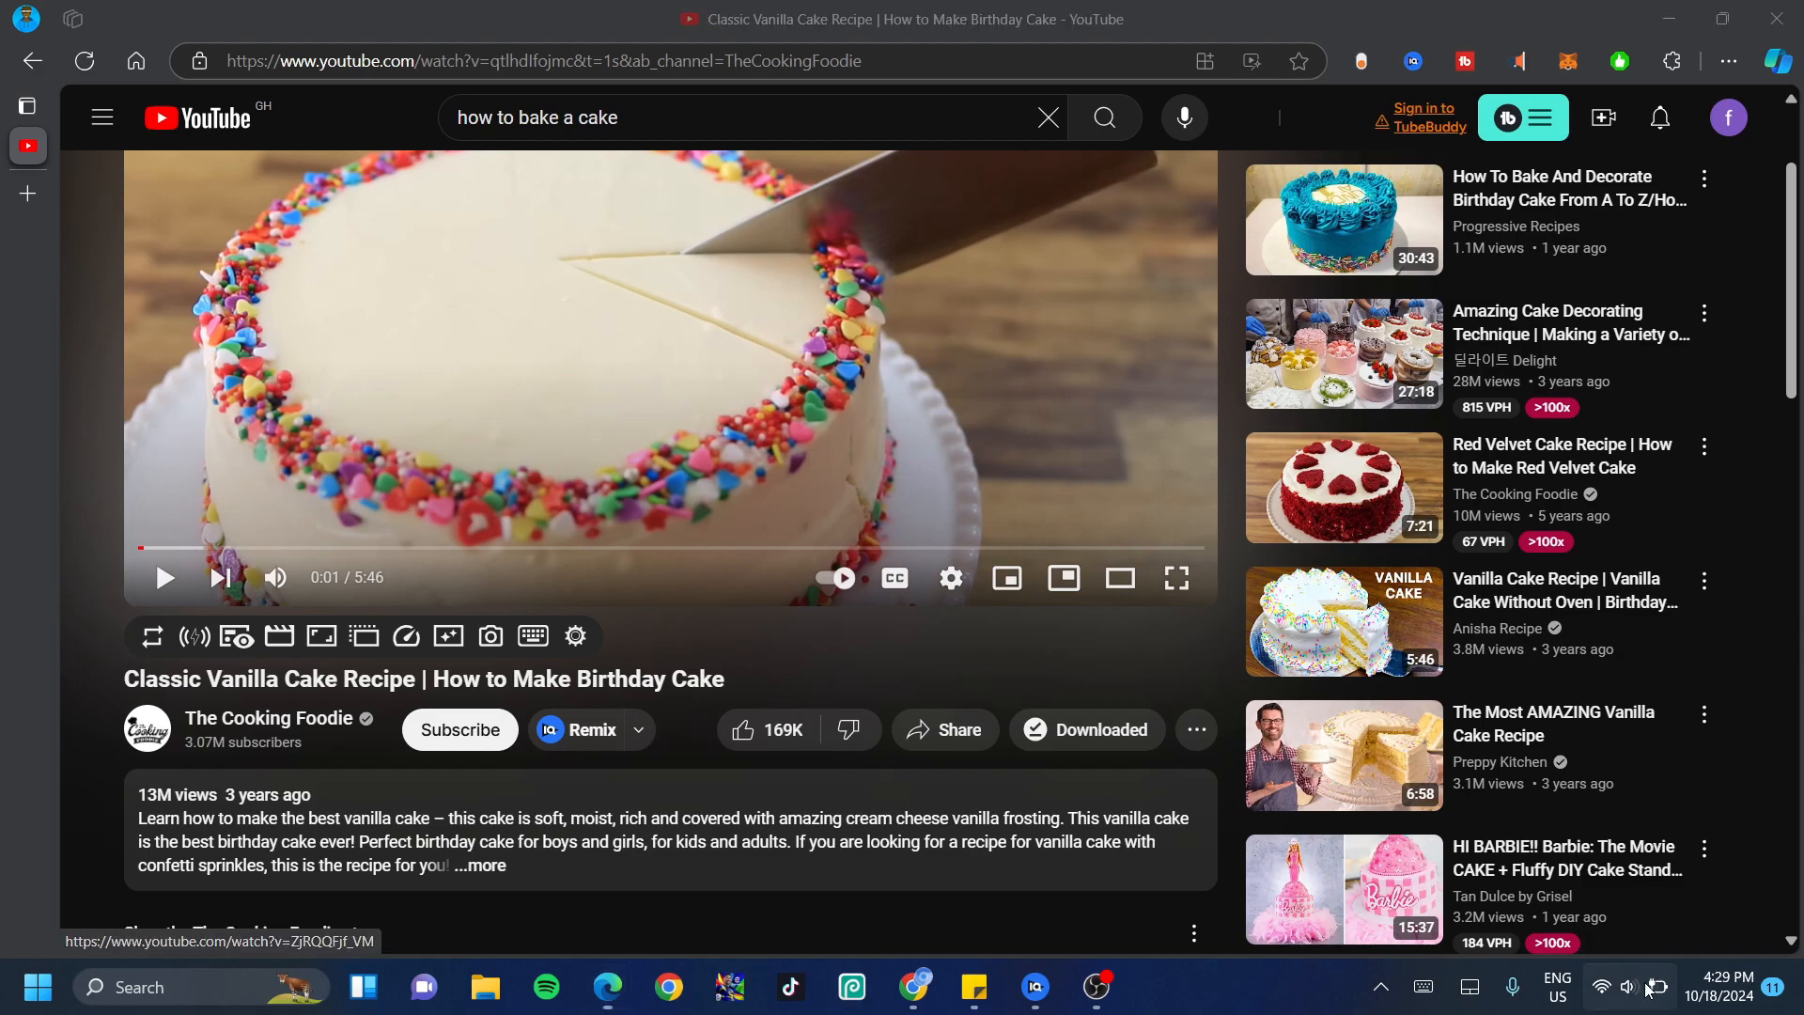
Step: Disconnect from the internet and refresh the cake recipe video page offline
{"action": "left_click", "coordinate": [1601, 987]}
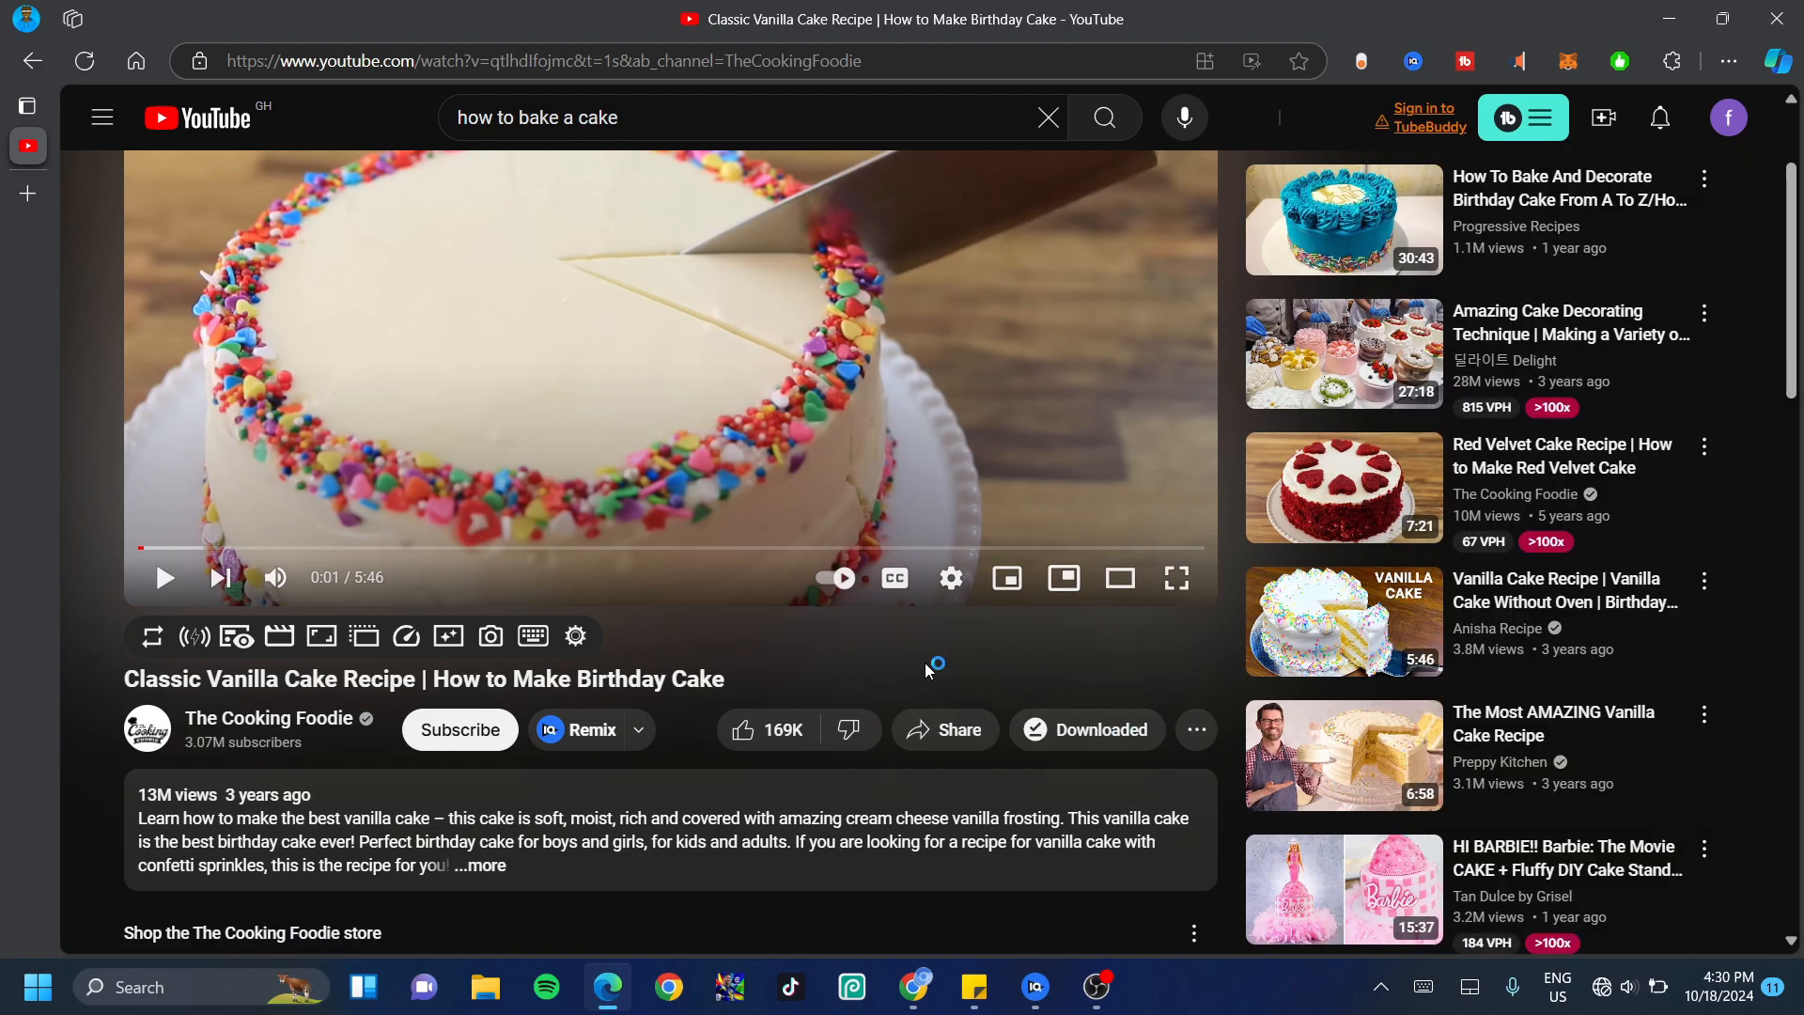
{"action": "left_click", "coordinate": [85, 60]}
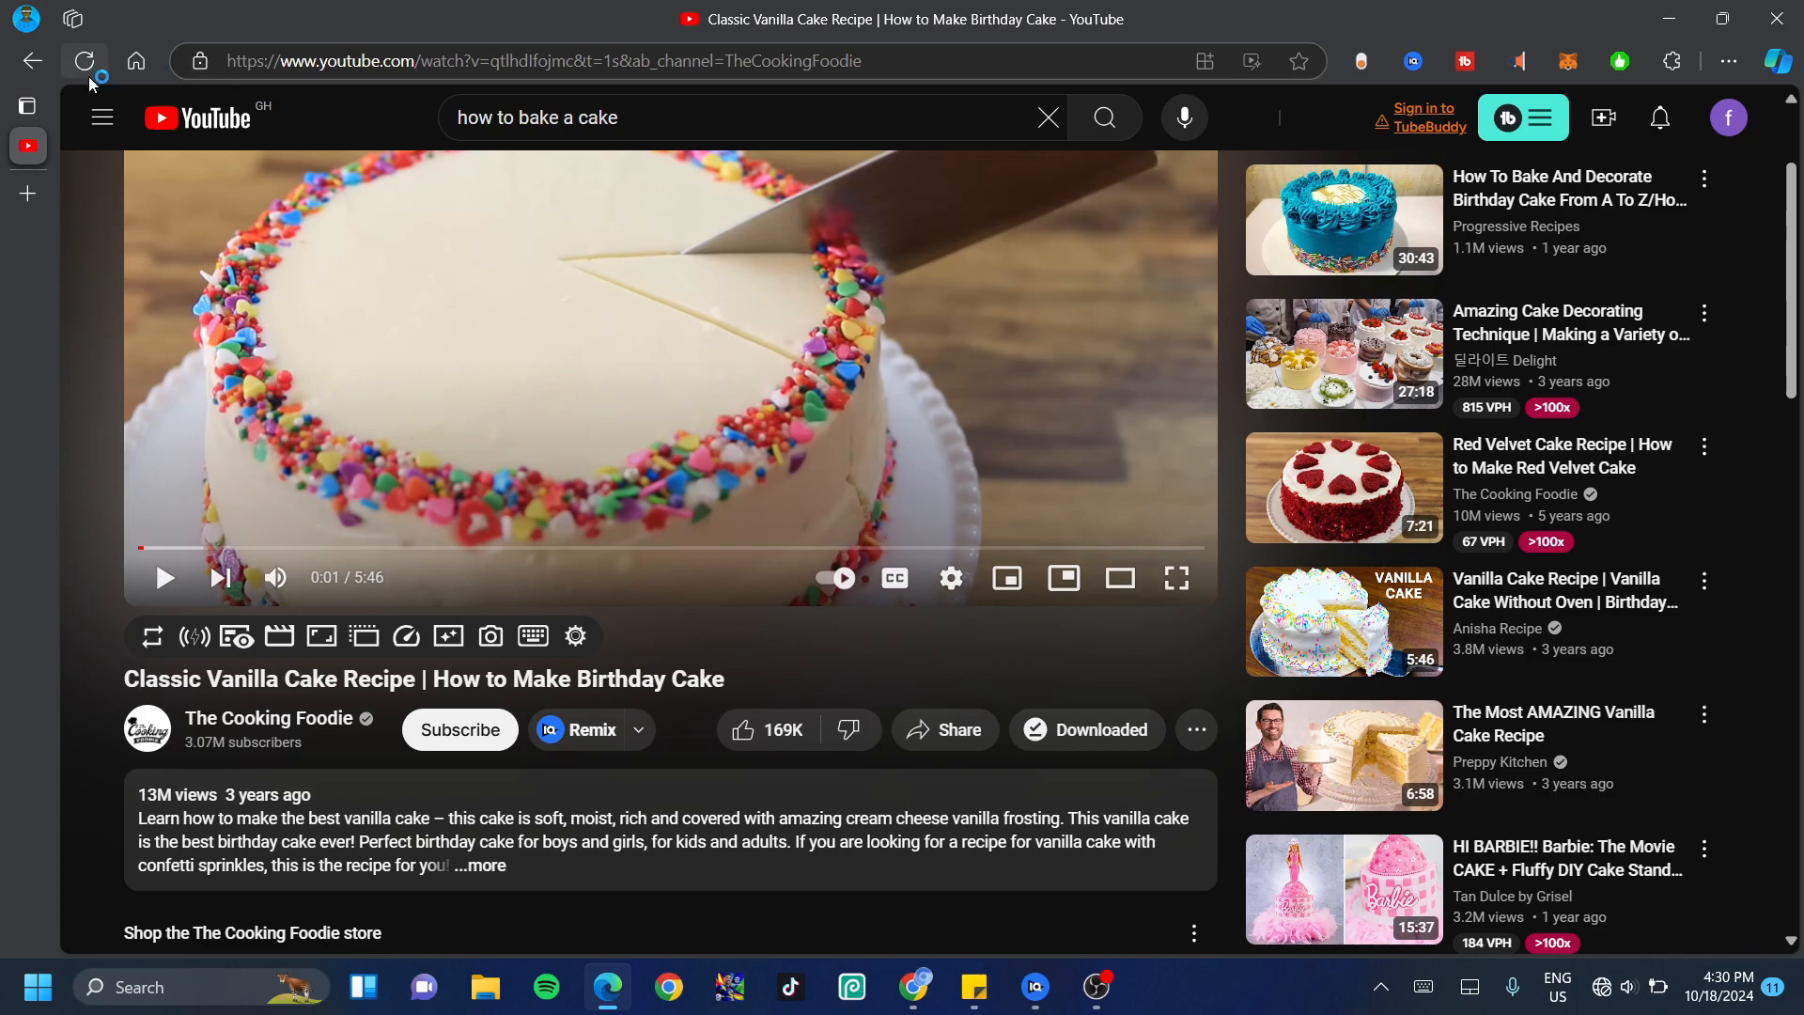
{"action": "left_click", "coordinate": [84, 60]}
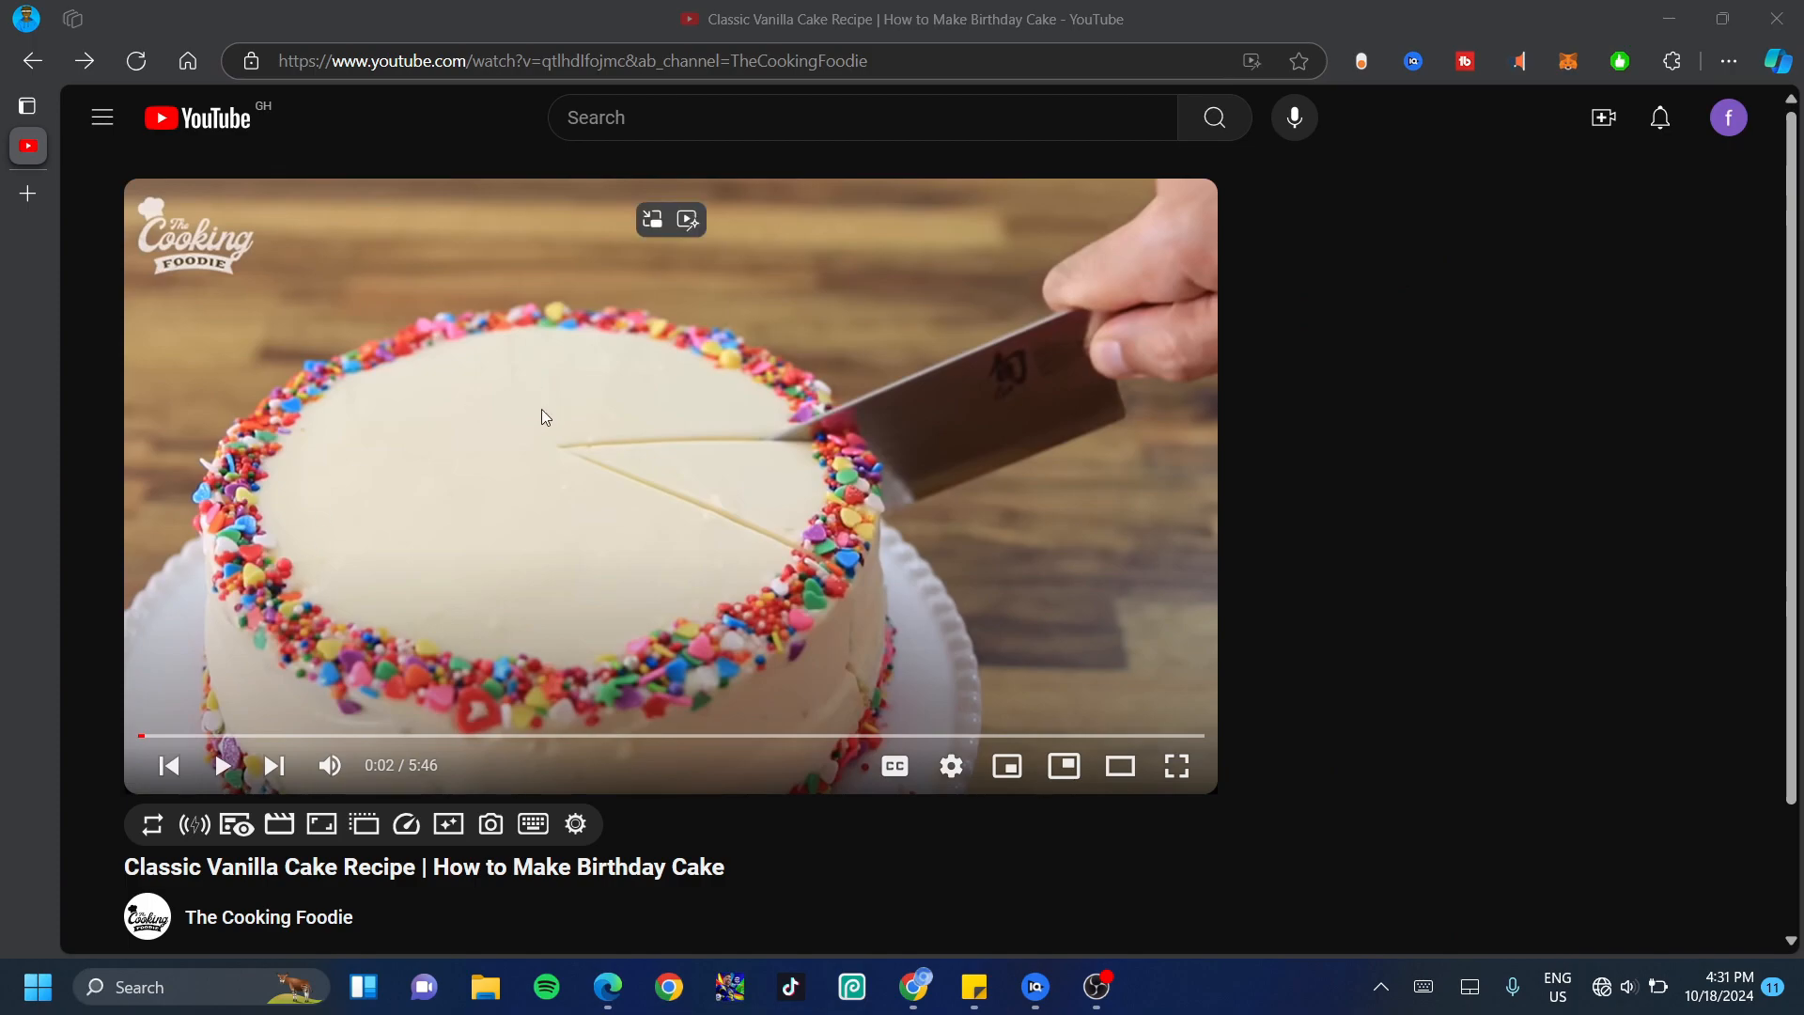
Step: Show the Downloads list with the Classic Vanilla Cake Recipe video saved offline
{"action": "left_click", "coordinate": [101, 116]}
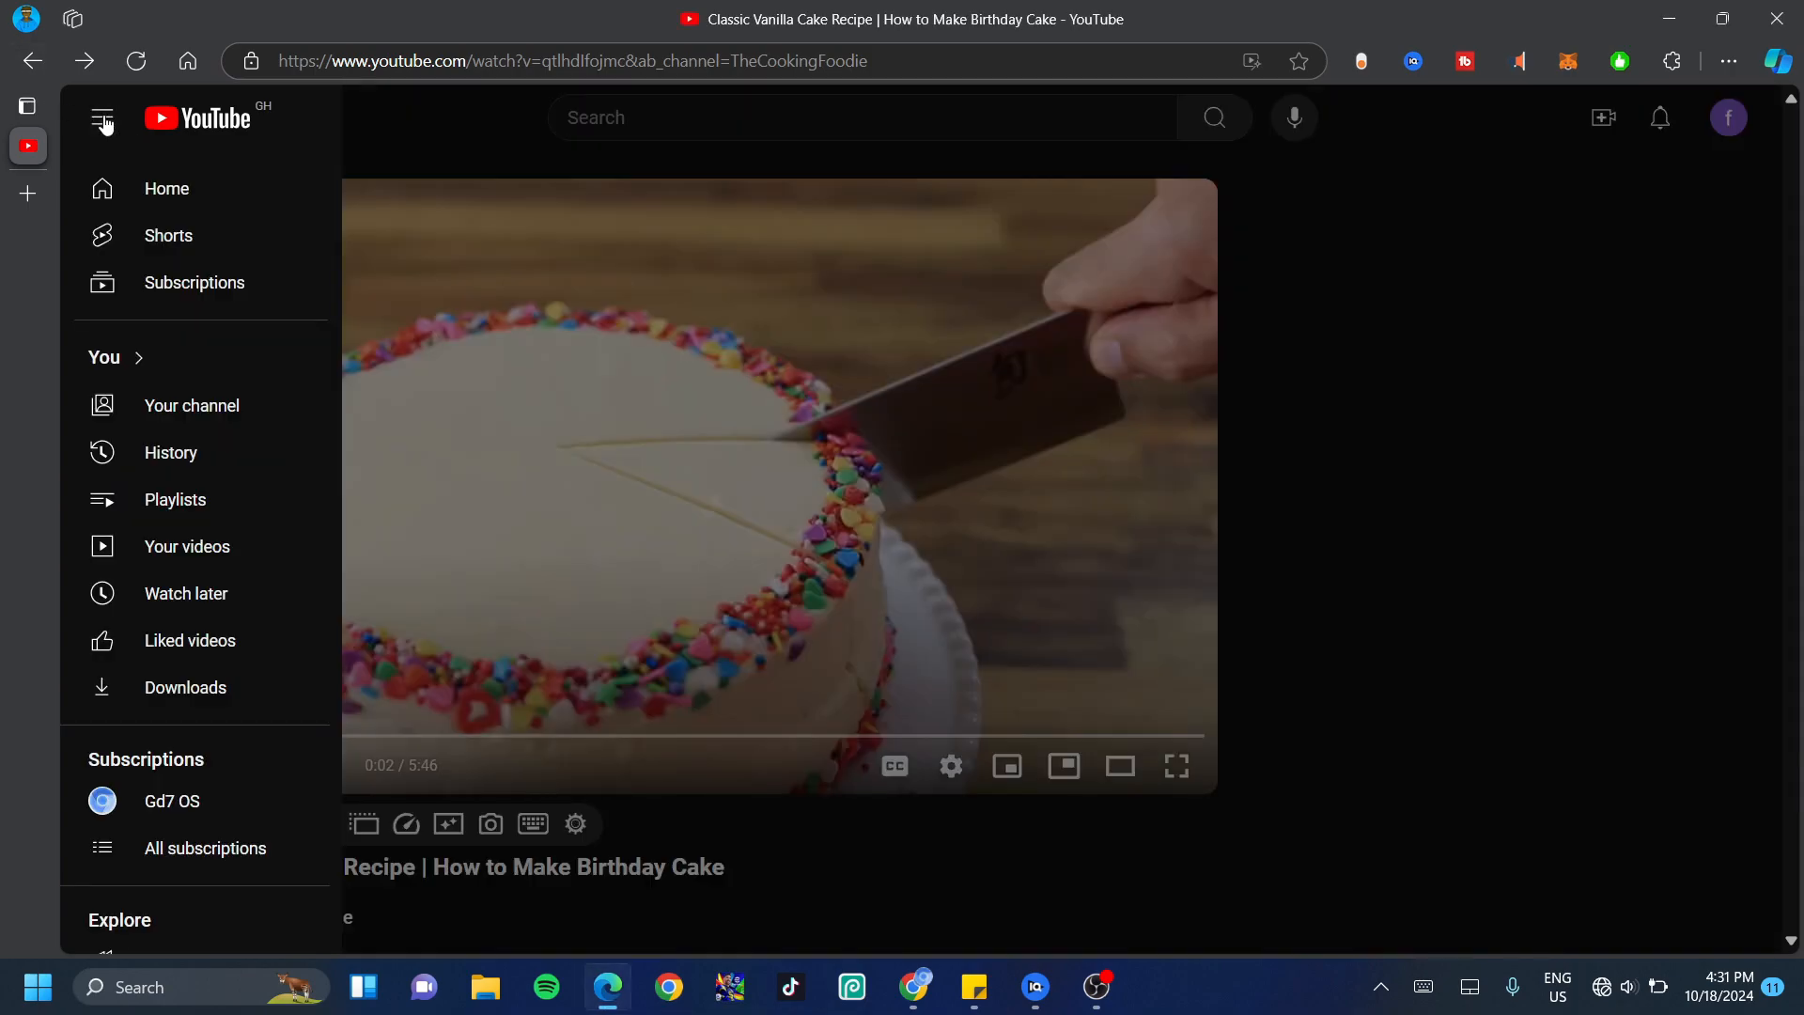
{"action": "mouse_move", "coordinate": [186, 688]}
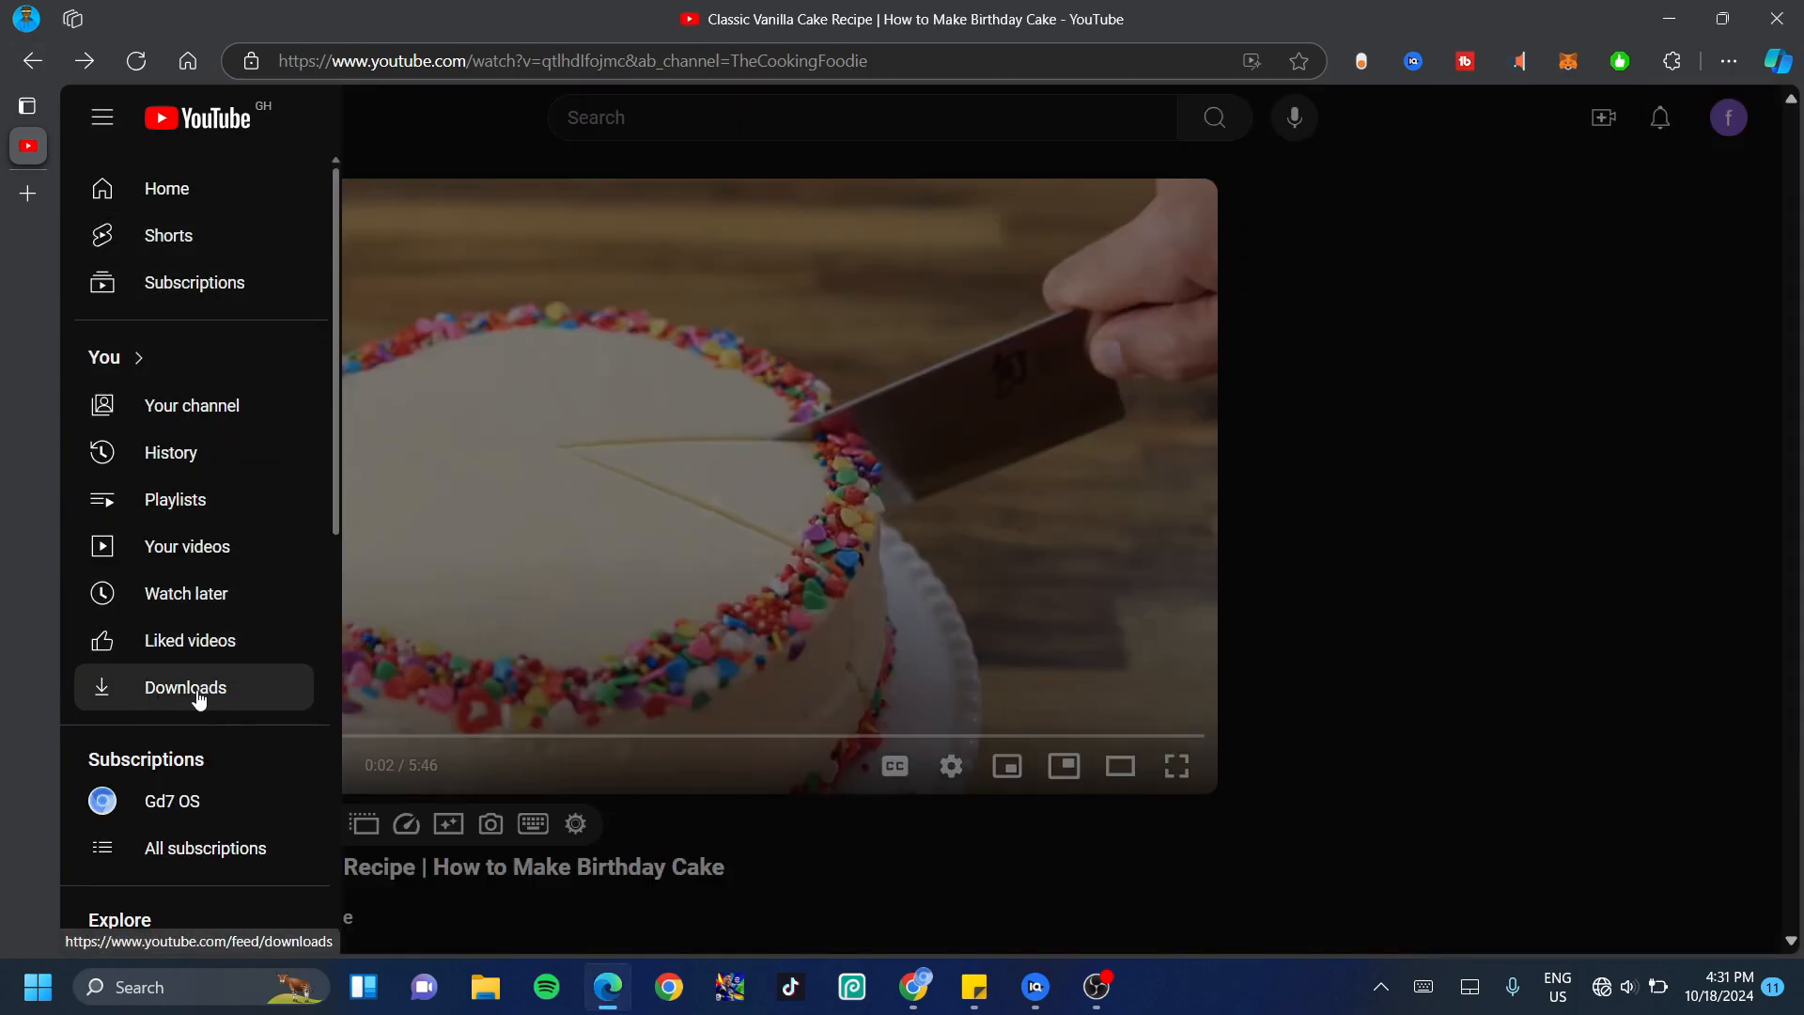
{"action": "mouse_move", "coordinate": [190, 639]}
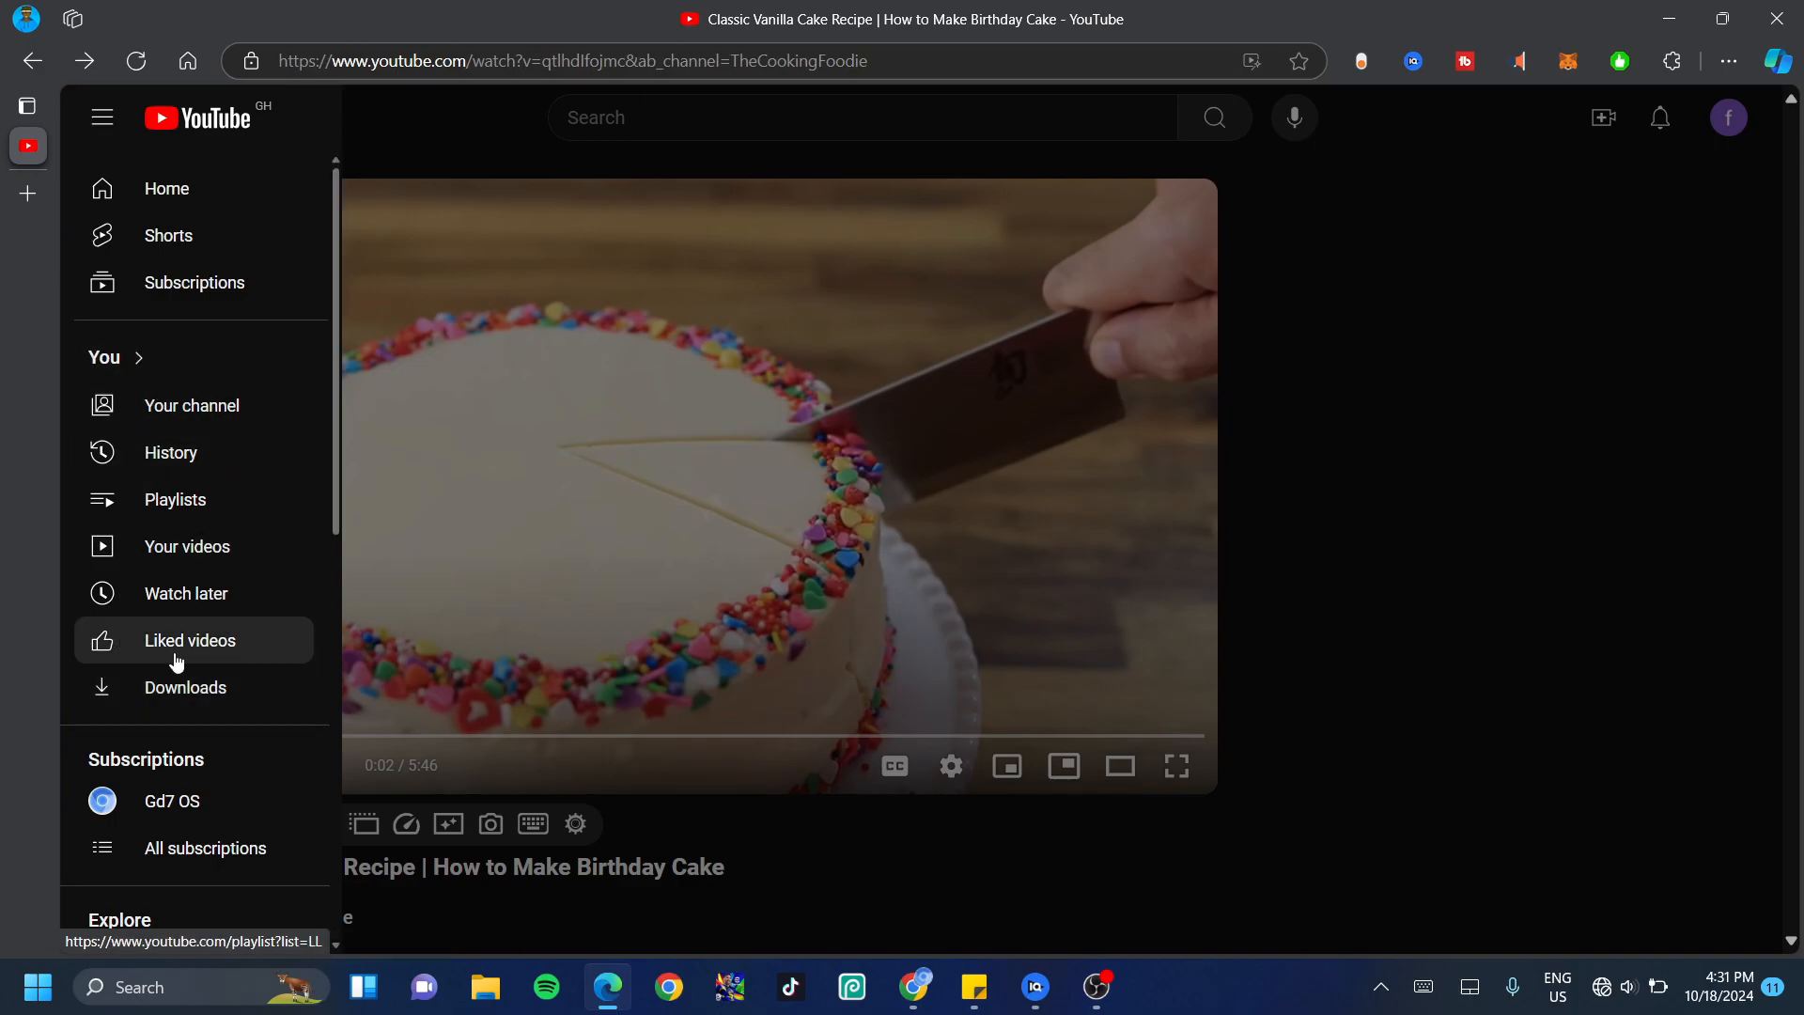
{"action": "left_click", "coordinate": [186, 688]}
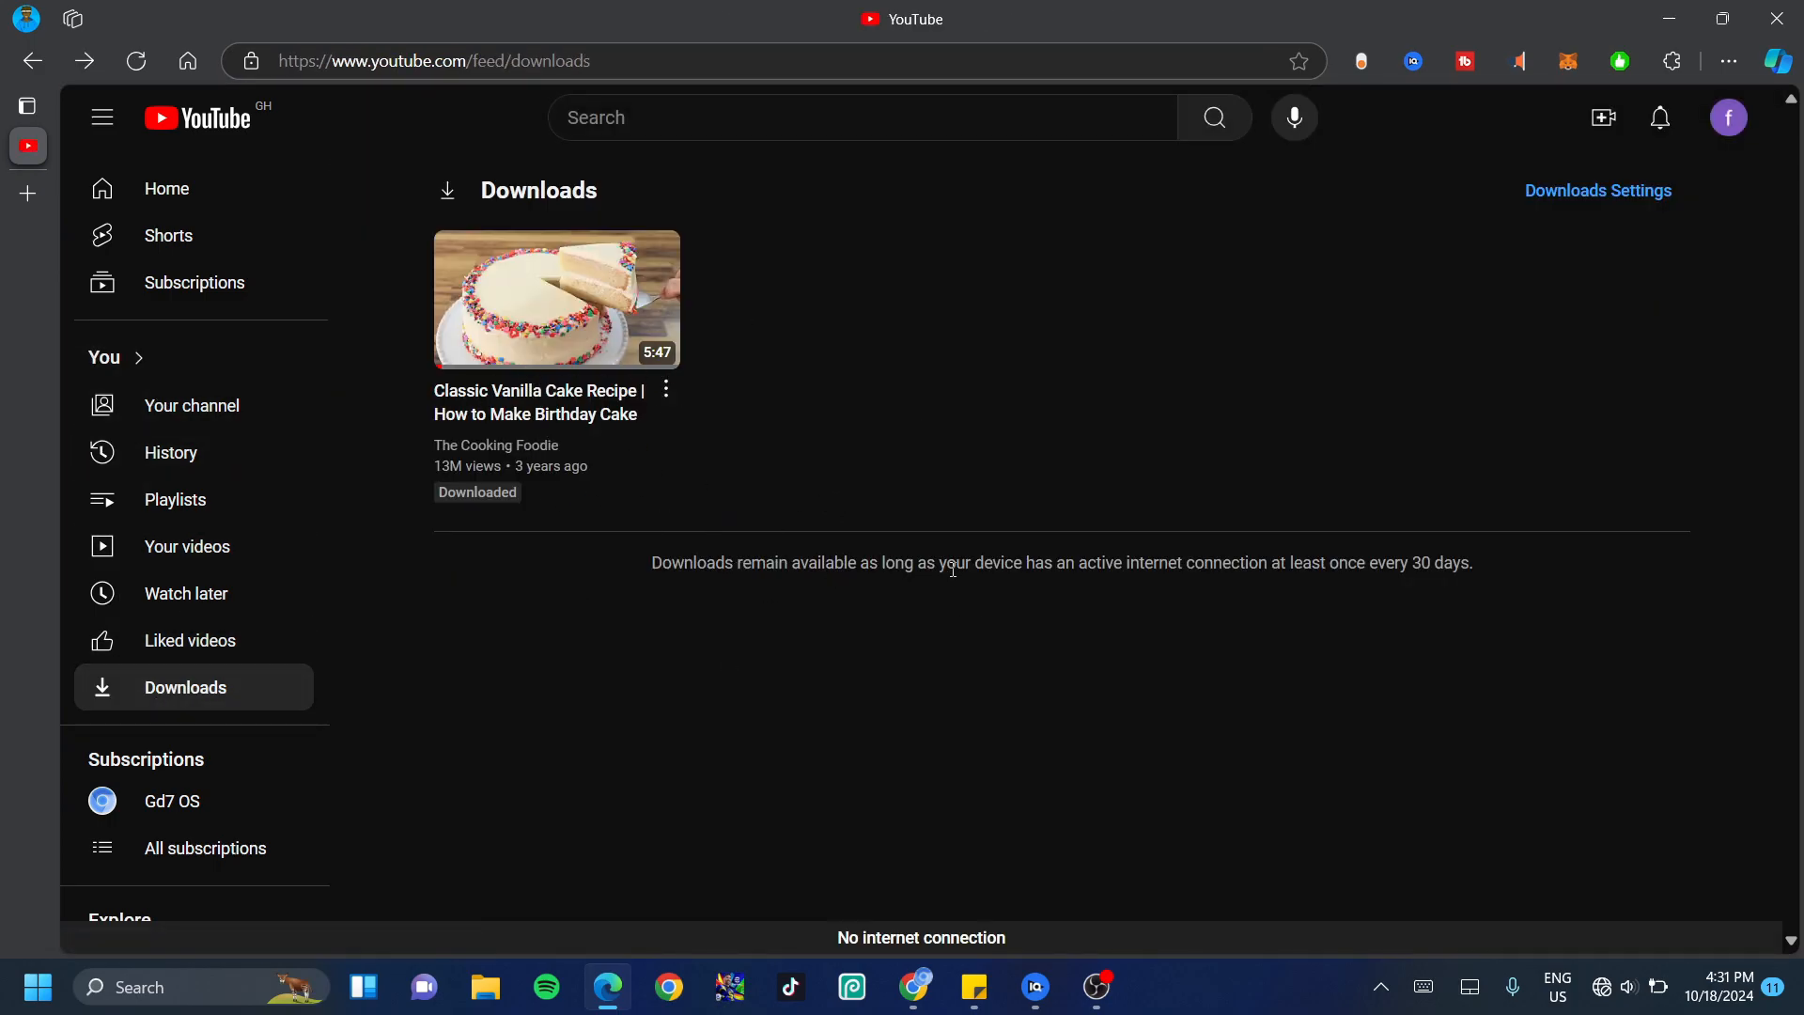
{"action": "mouse_move", "coordinate": [1144, 583]}
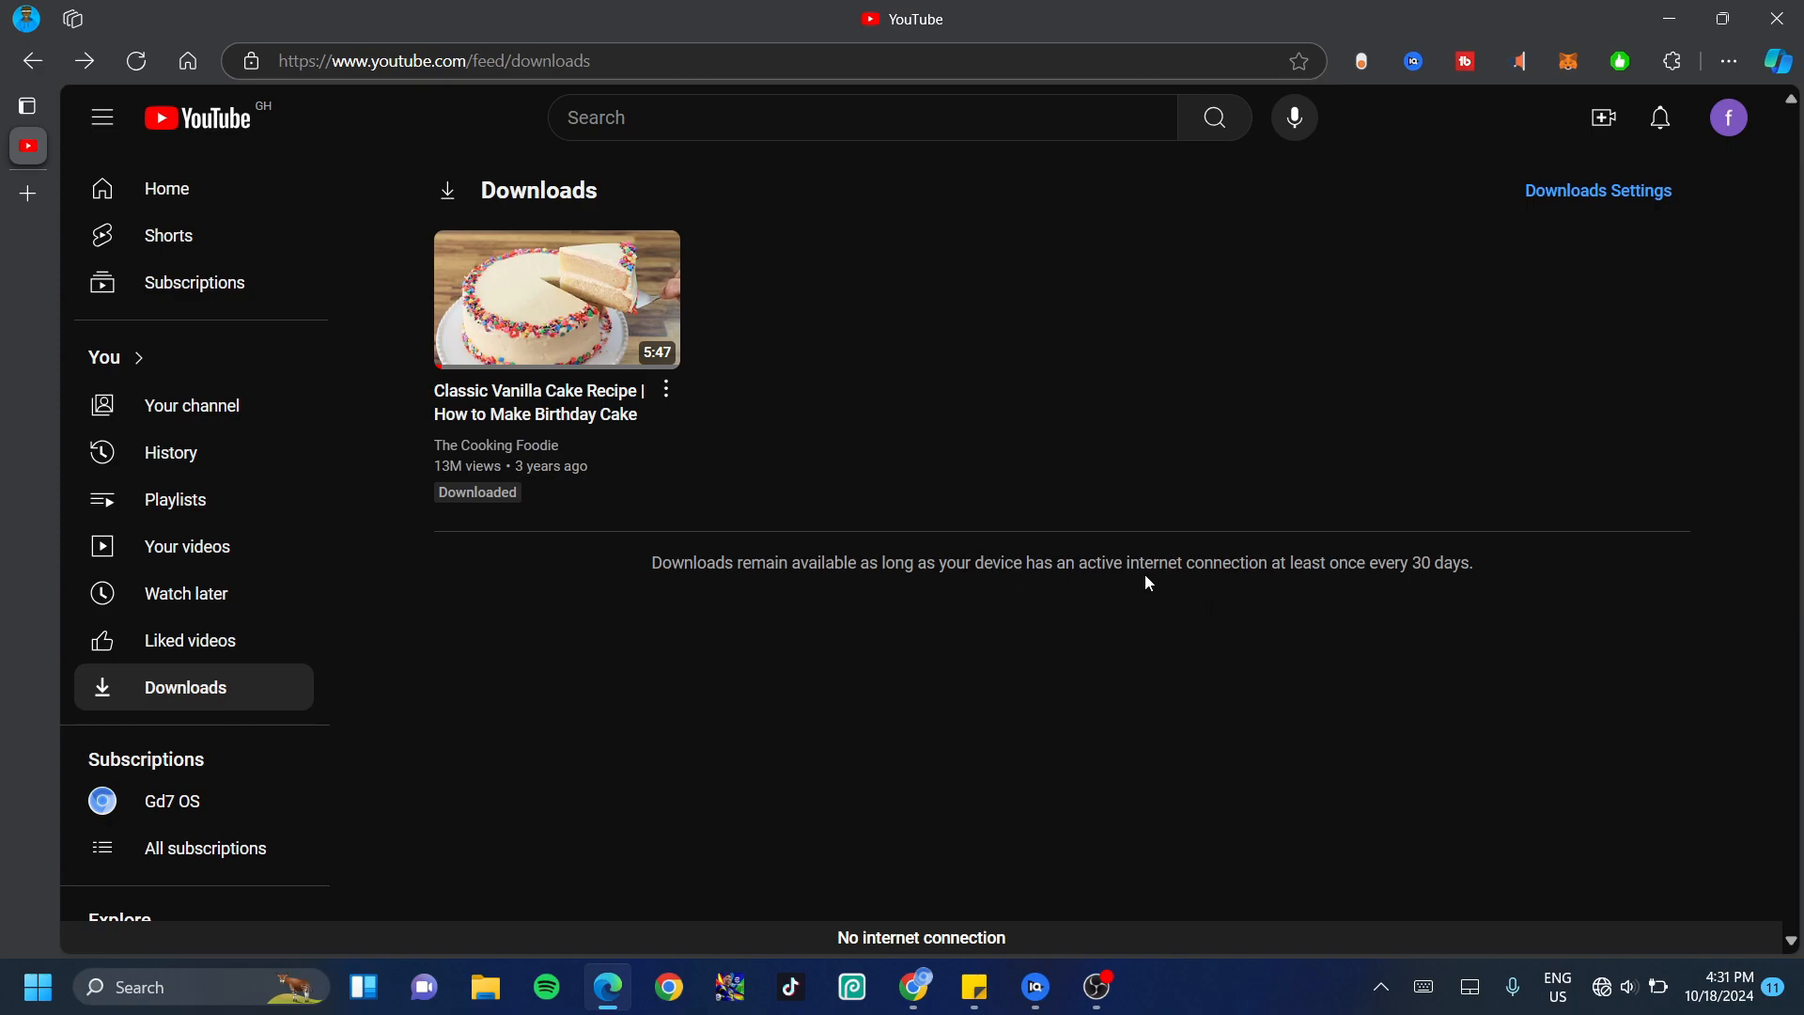
{"action": "mouse_move", "coordinate": [1385, 586]}
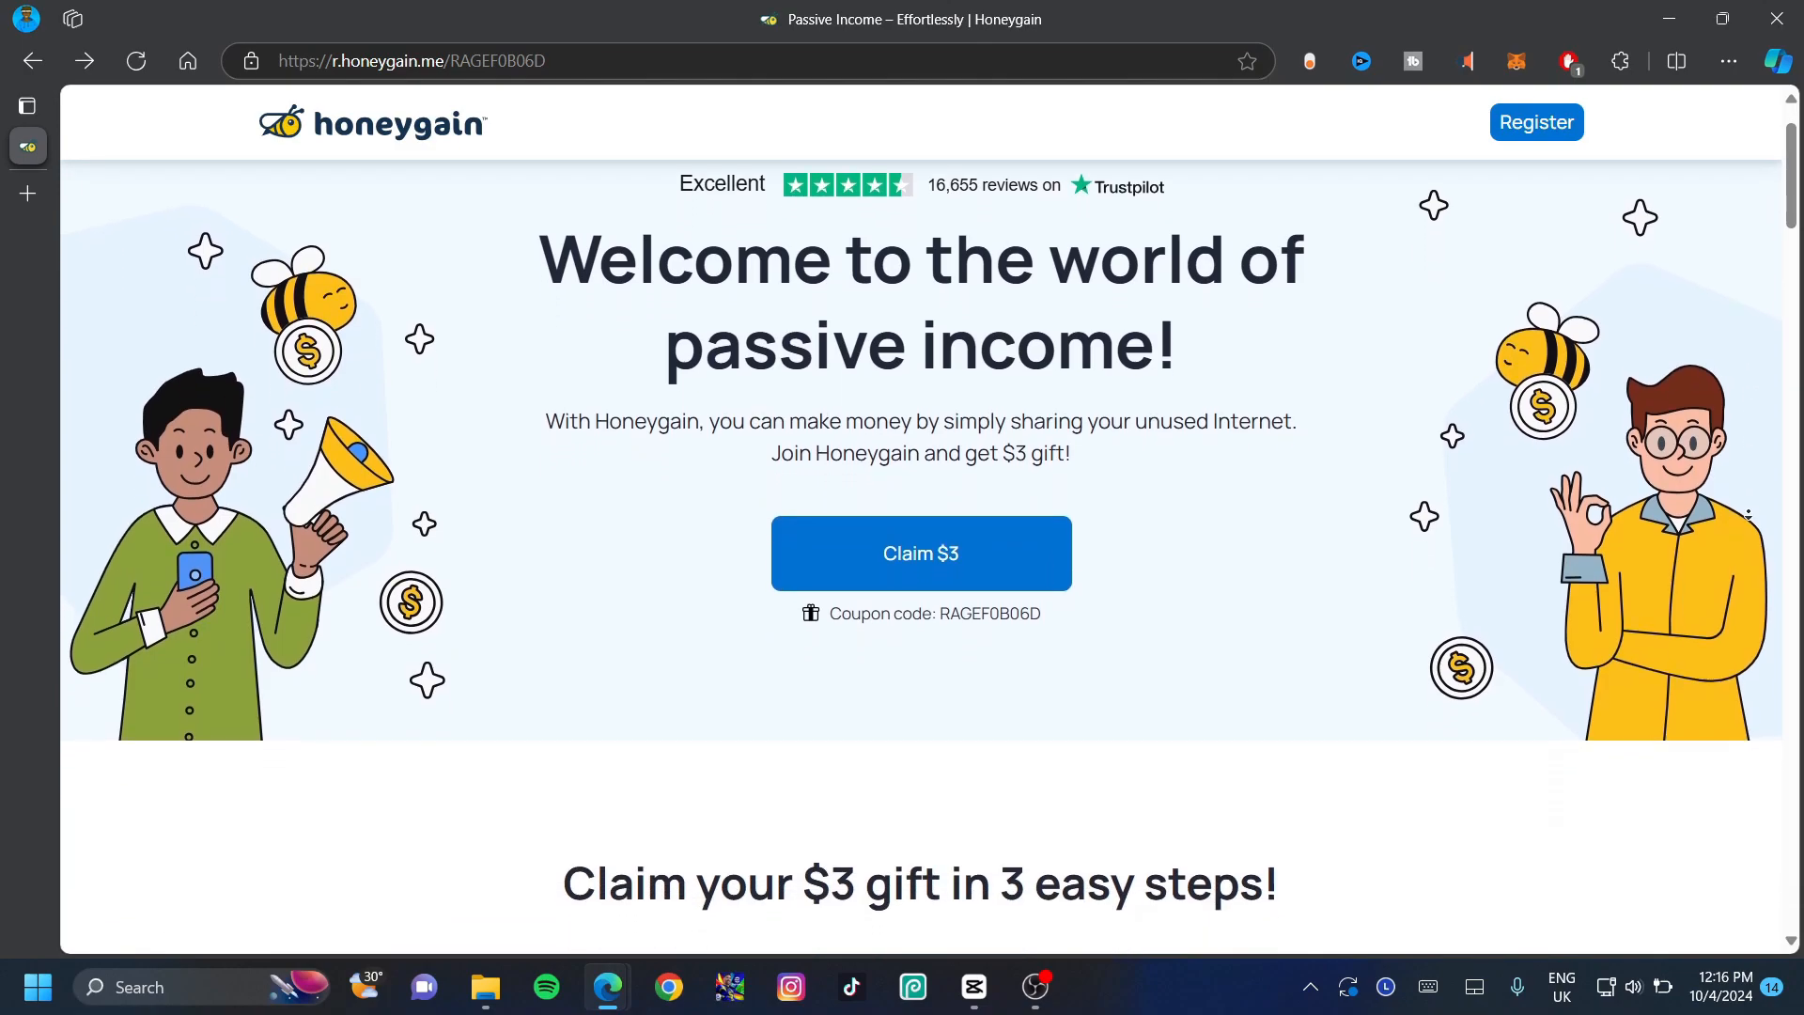
Step: Scroll the Honeygain landing page, dismiss the Lucky Pot popup and scroll the dashboard Overview
{"action": "scroll", "scroll_direction": "down", "scroll_amount": 3}
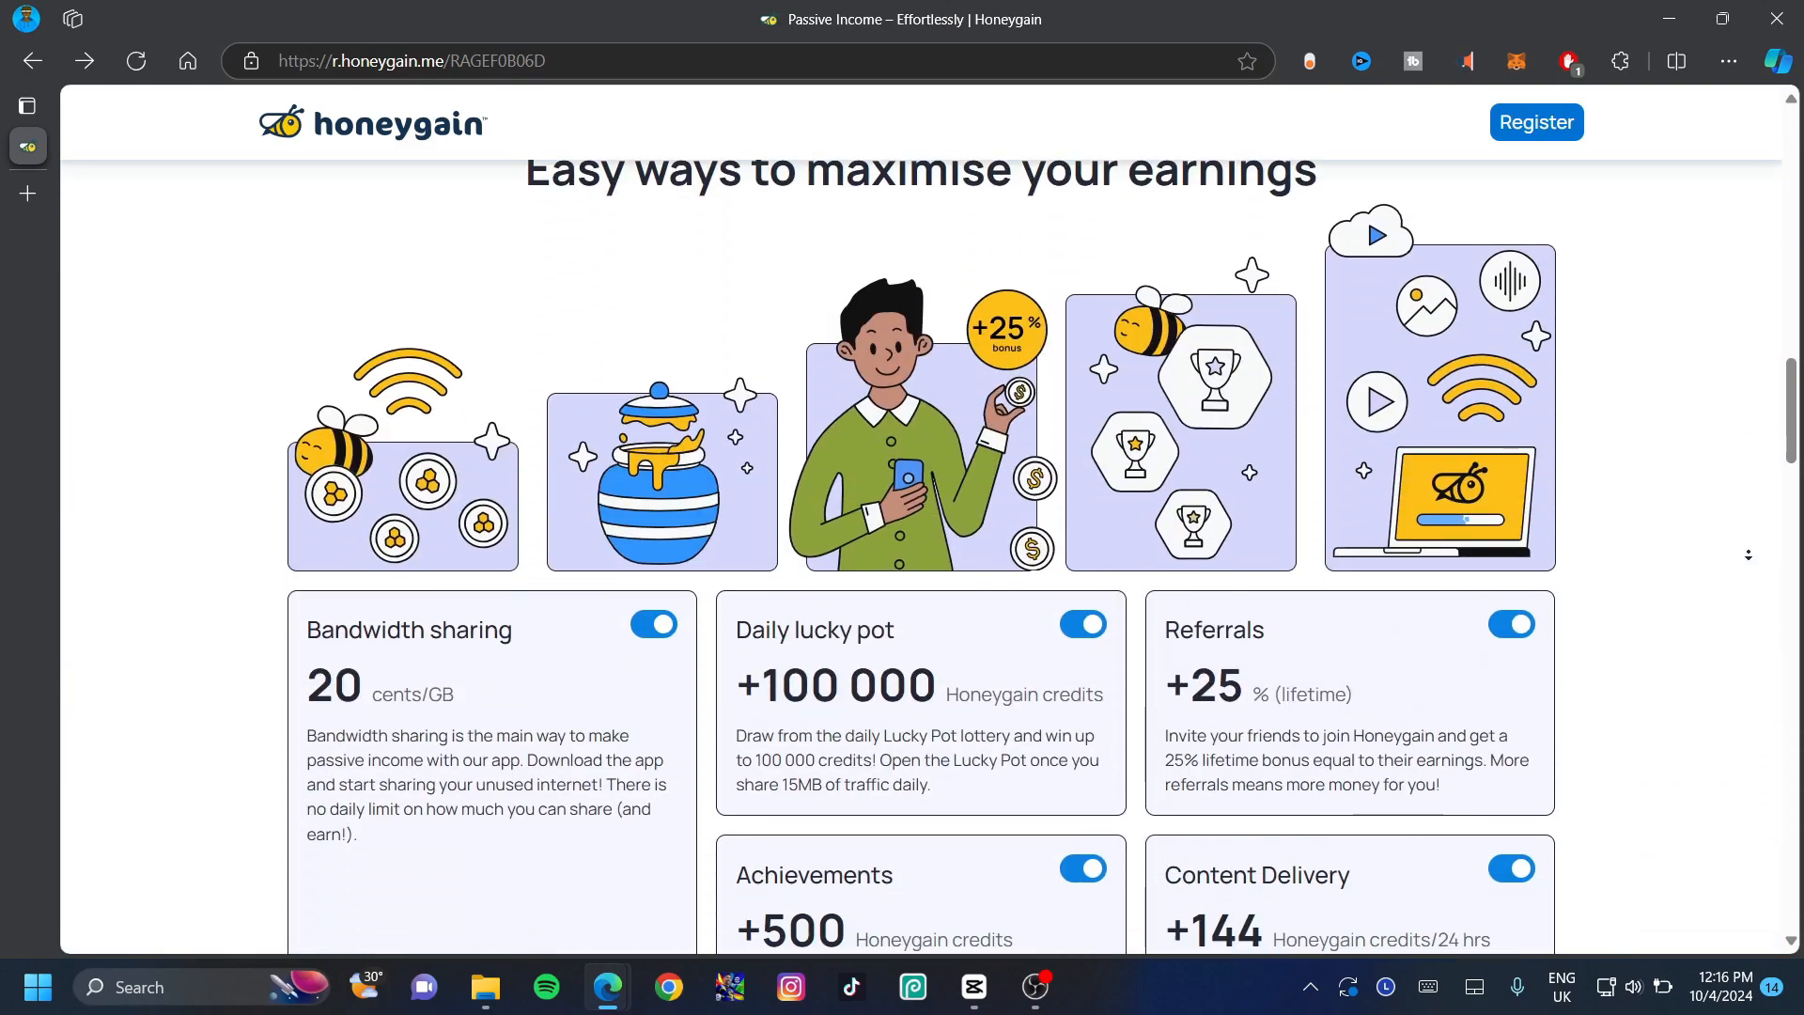
{"action": "scroll", "scroll_direction": "up", "scroll_amount": 3}
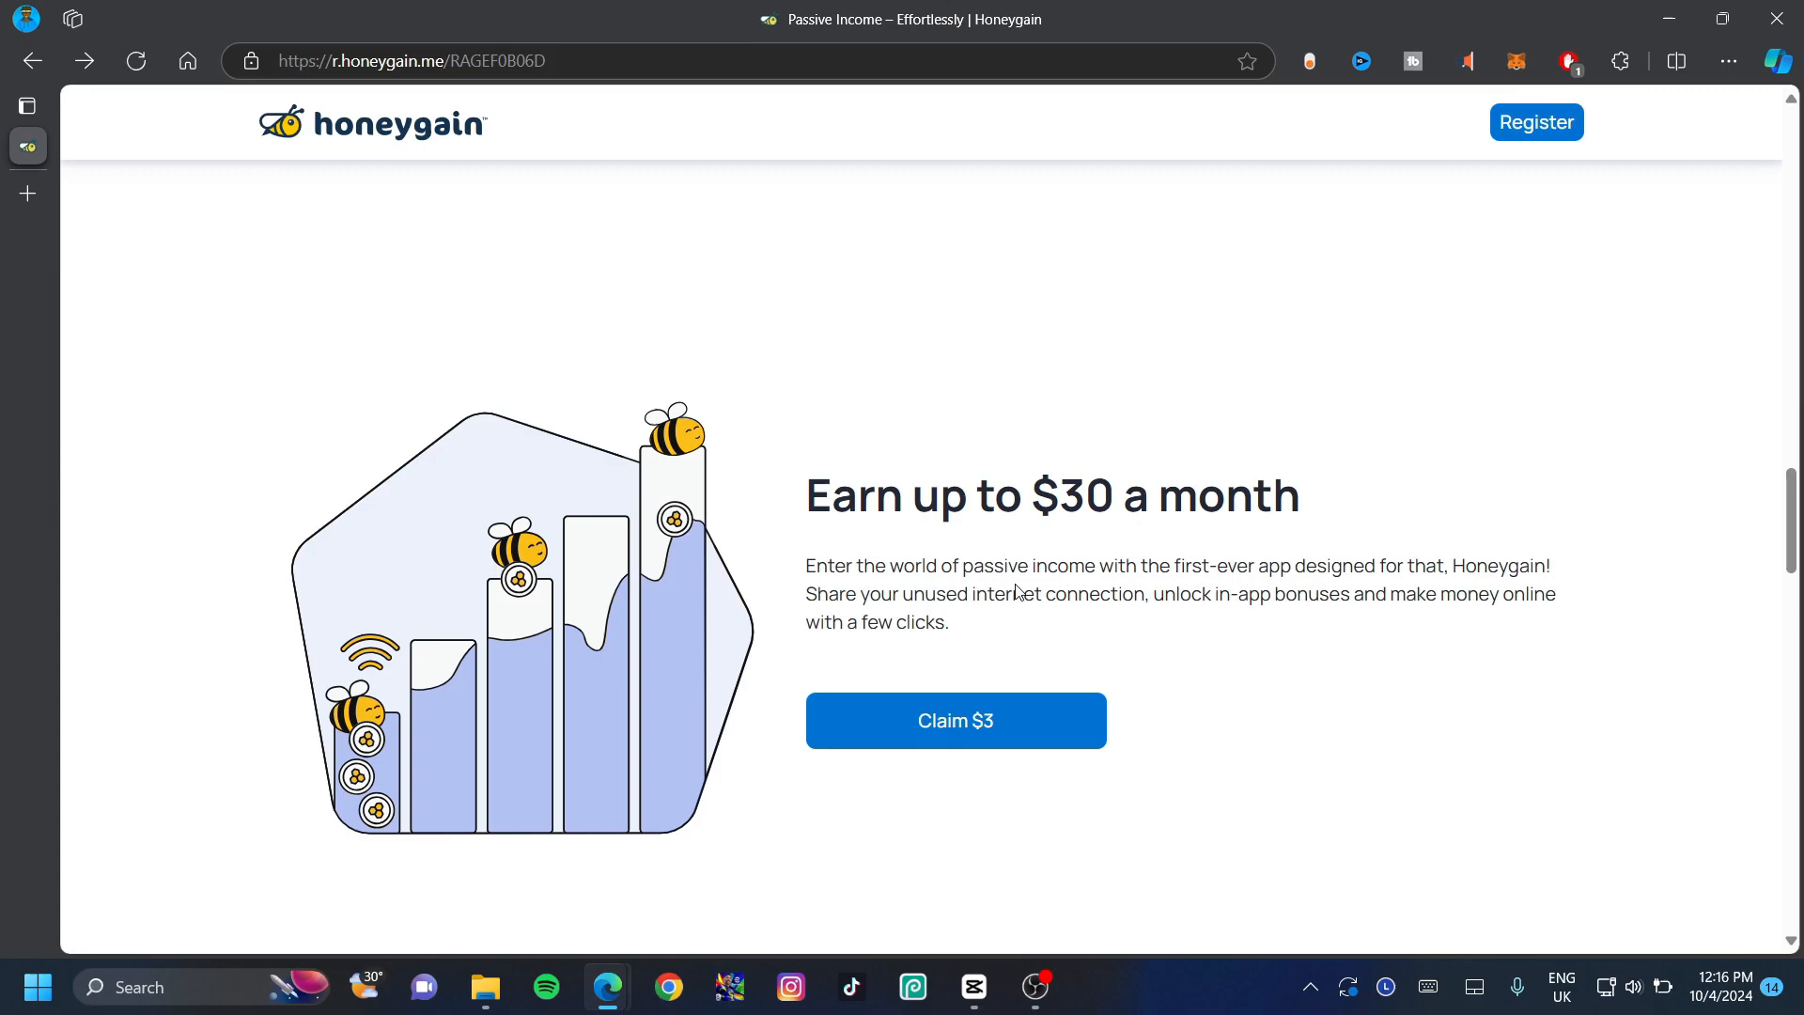
{"action": "mouse_move", "coordinate": [1058, 481]}
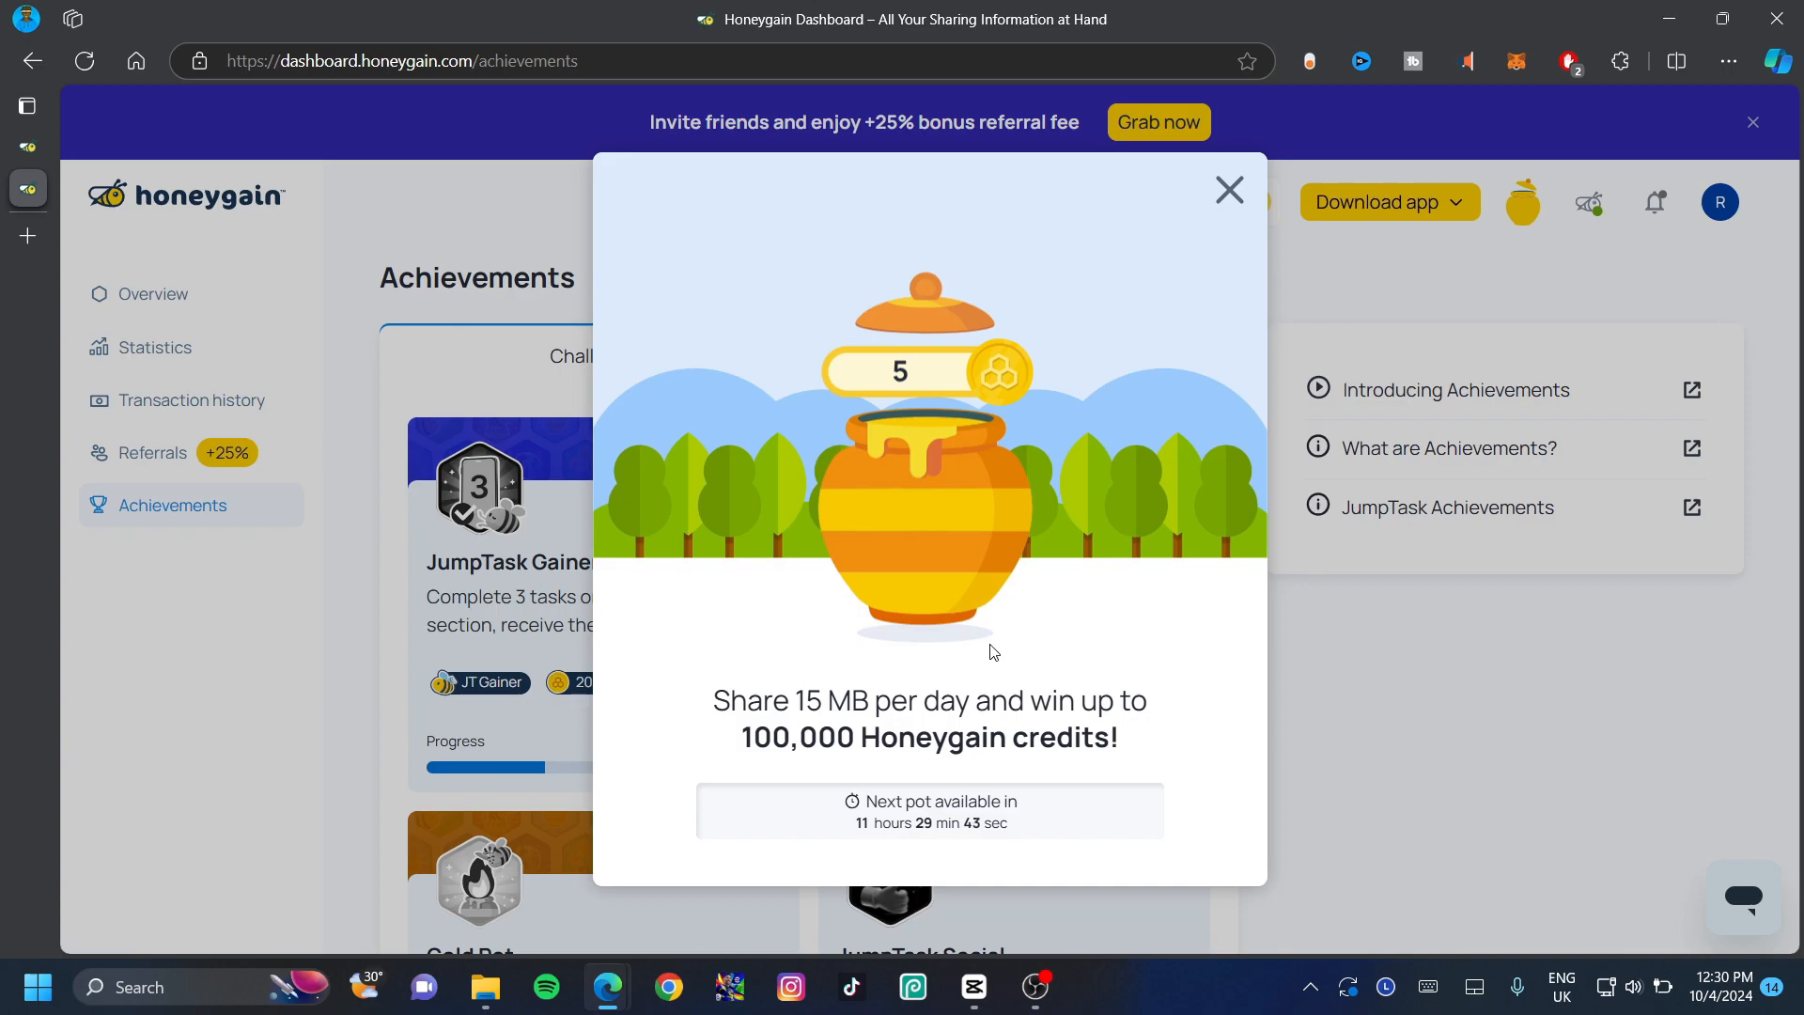
{"action": "left_click", "coordinate": [1227, 188]}
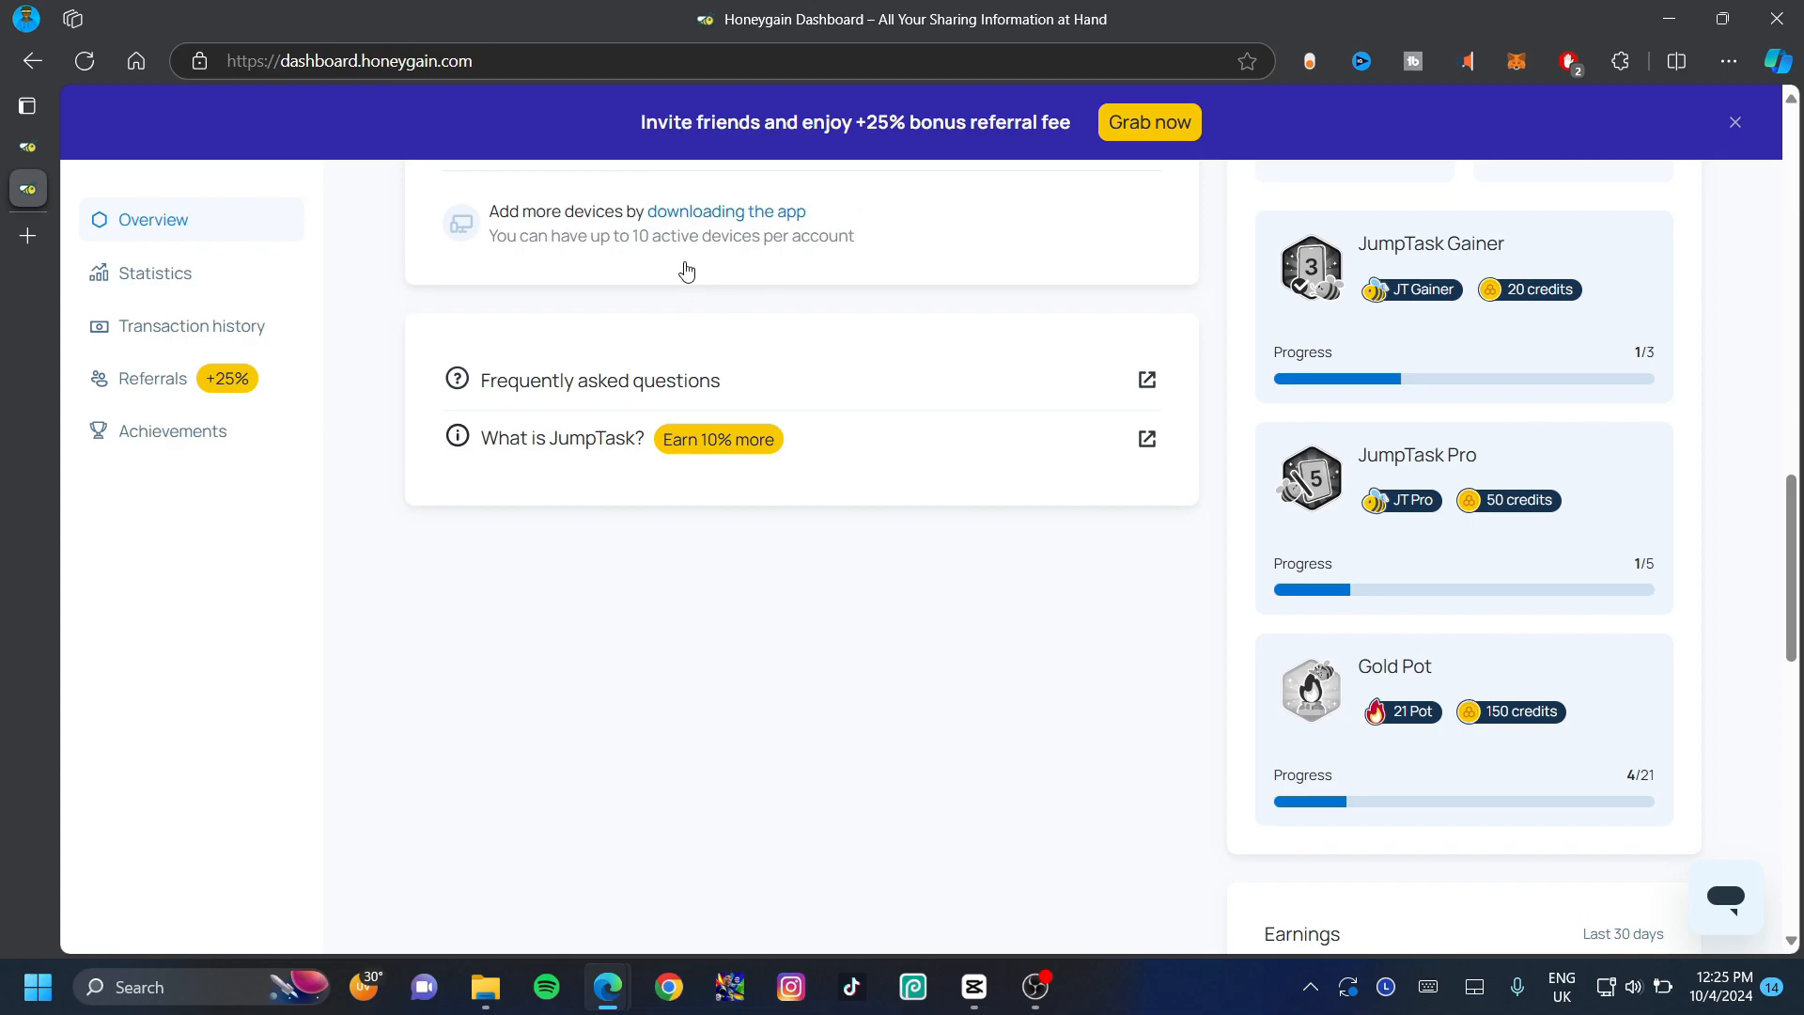
{"action": "scroll", "scroll_direction": "down", "scroll_amount": 3}
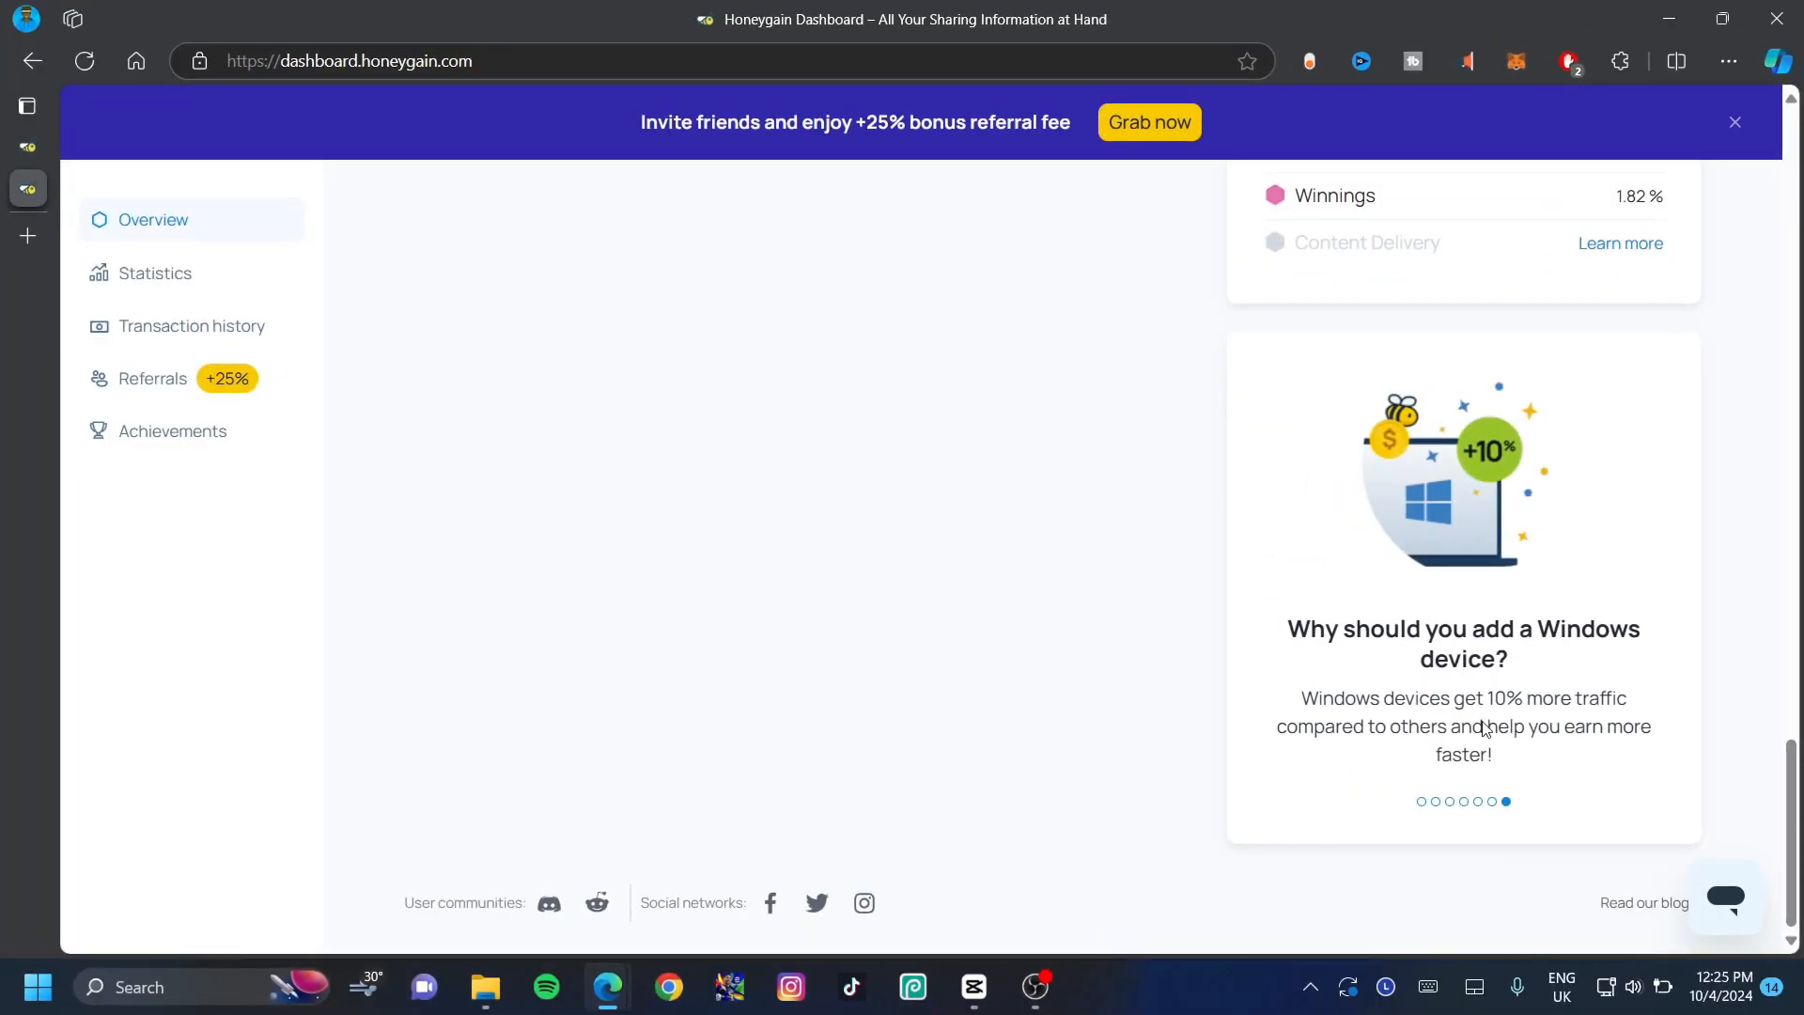
{"action": "mouse_move", "coordinate": [1508, 696]}
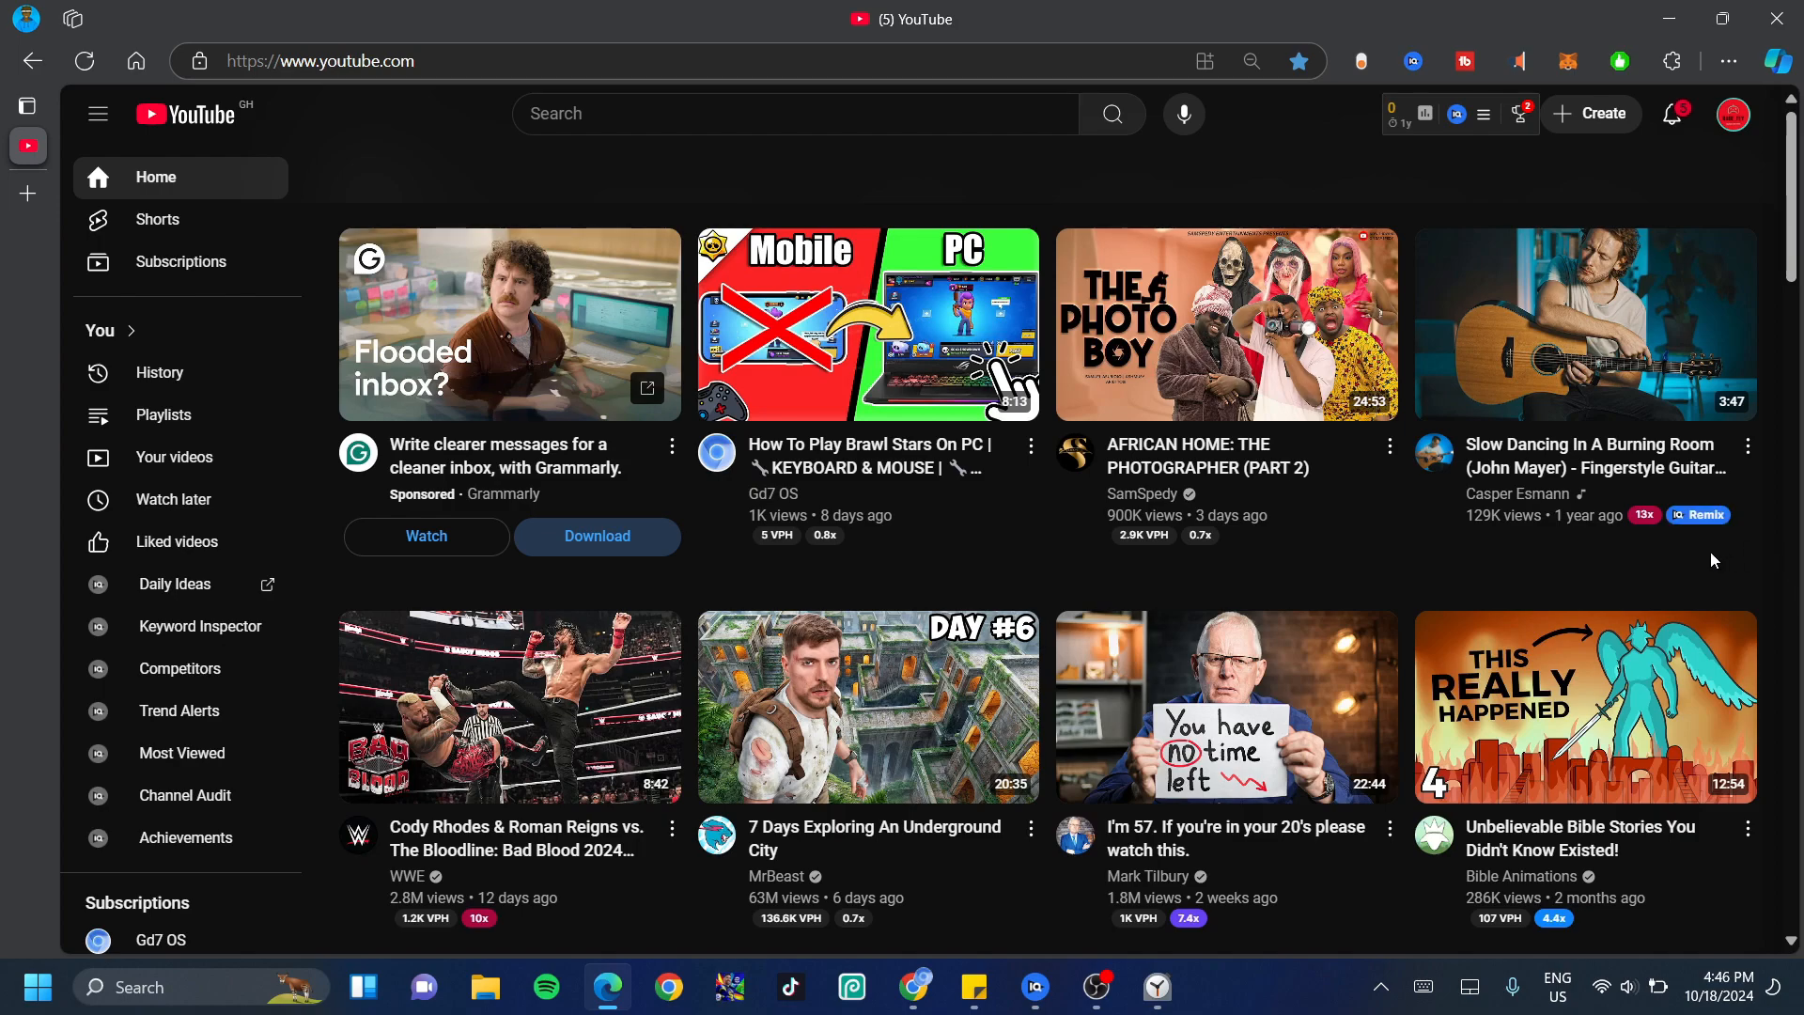
Step: Go to YouTube Studio from the profile avatar's account menu
{"action": "left_click", "coordinate": [1732, 115]}
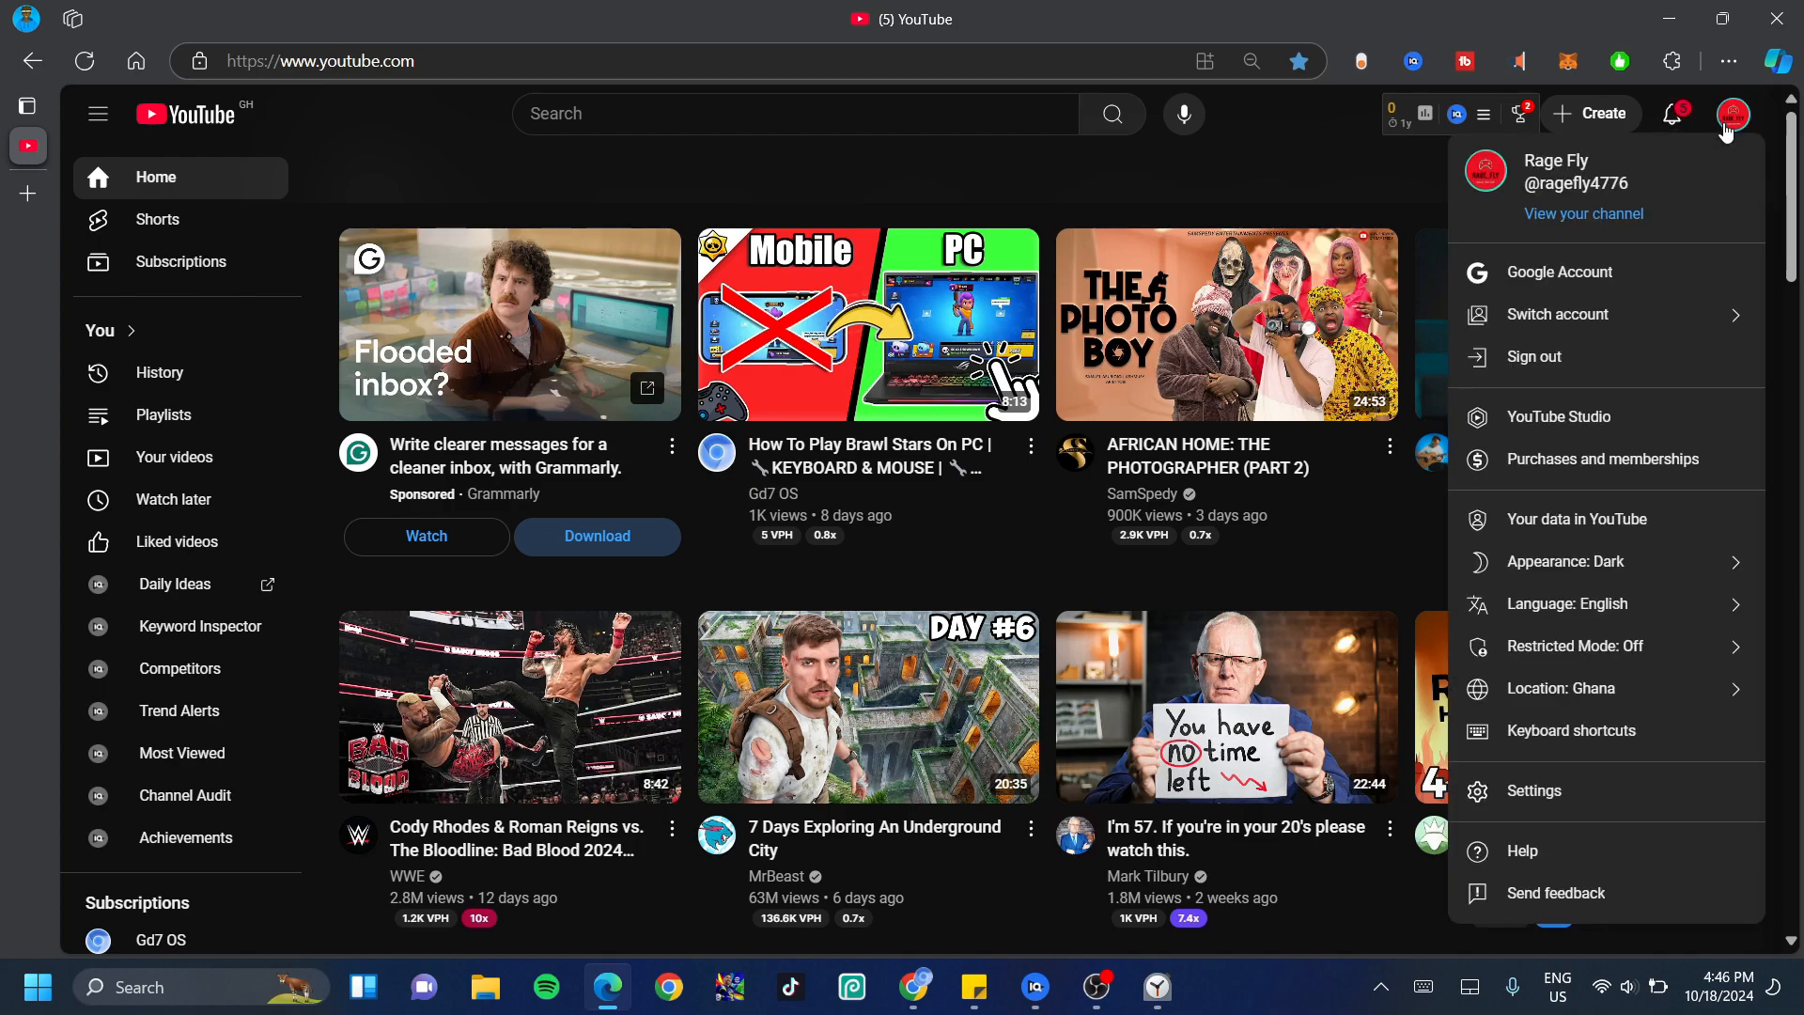
{"action": "mouse_move", "coordinate": [1560, 418]}
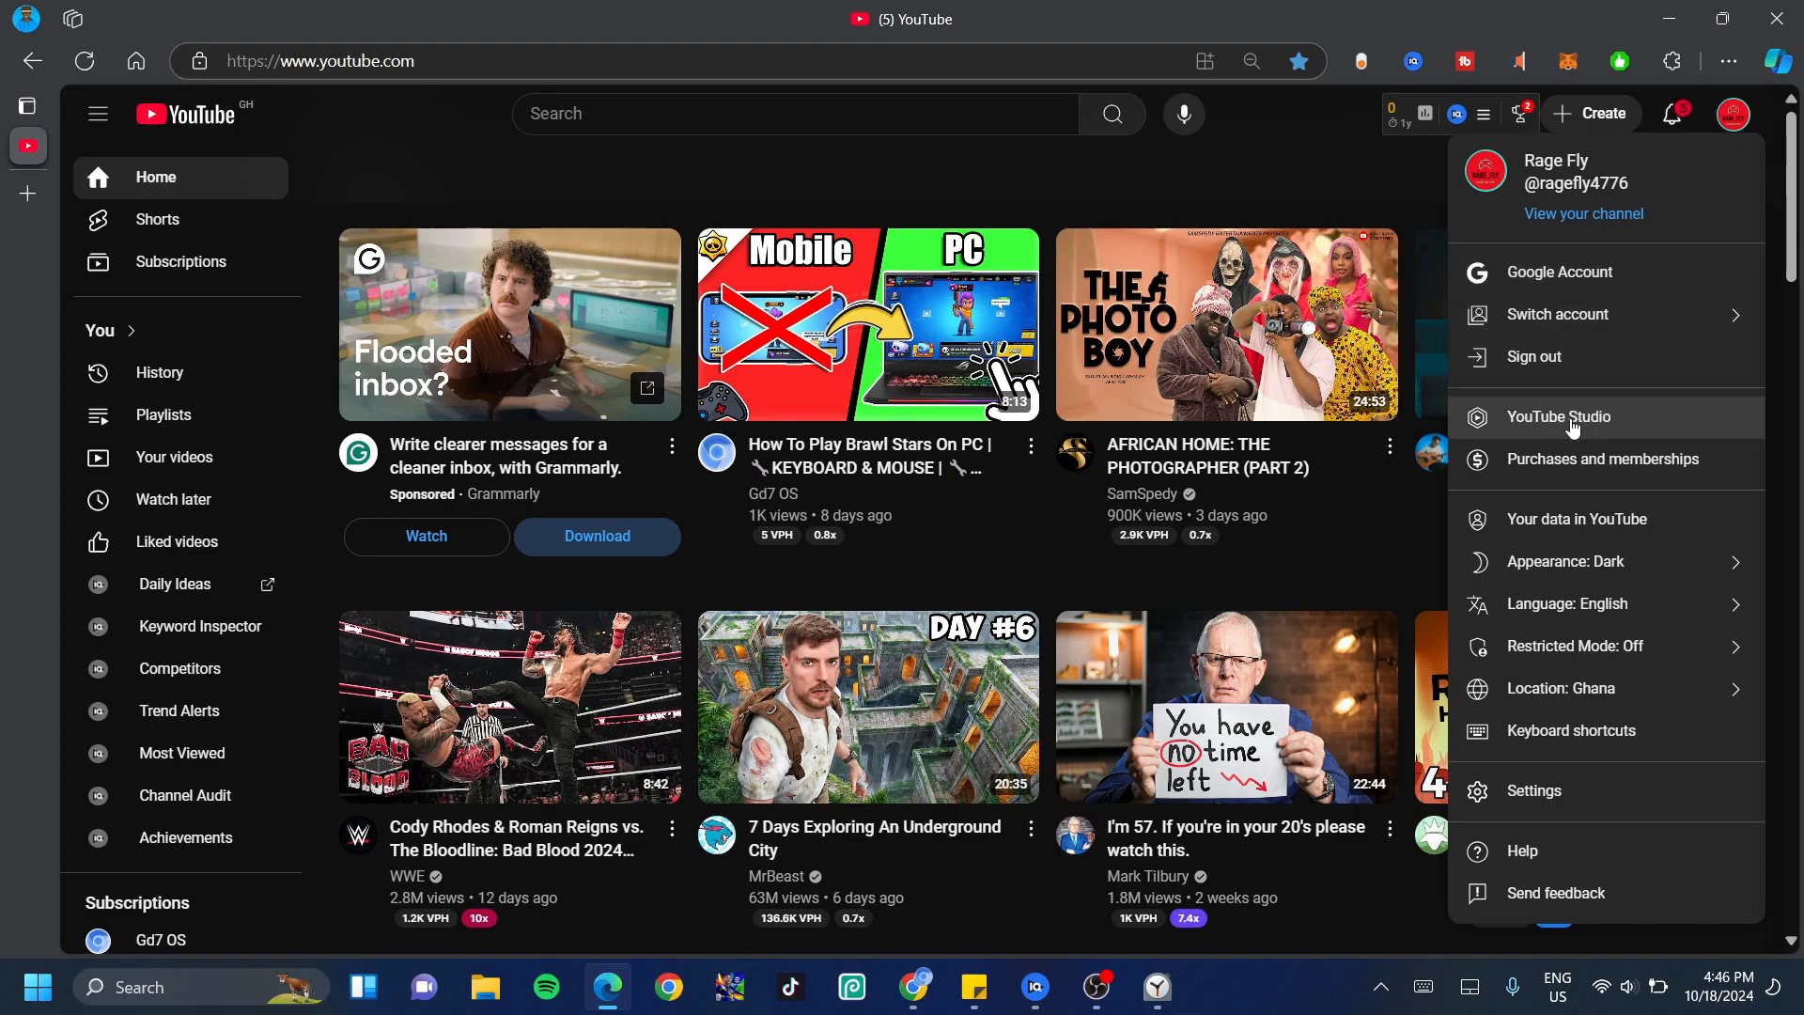
{"action": "left_click", "coordinate": [1558, 417]}
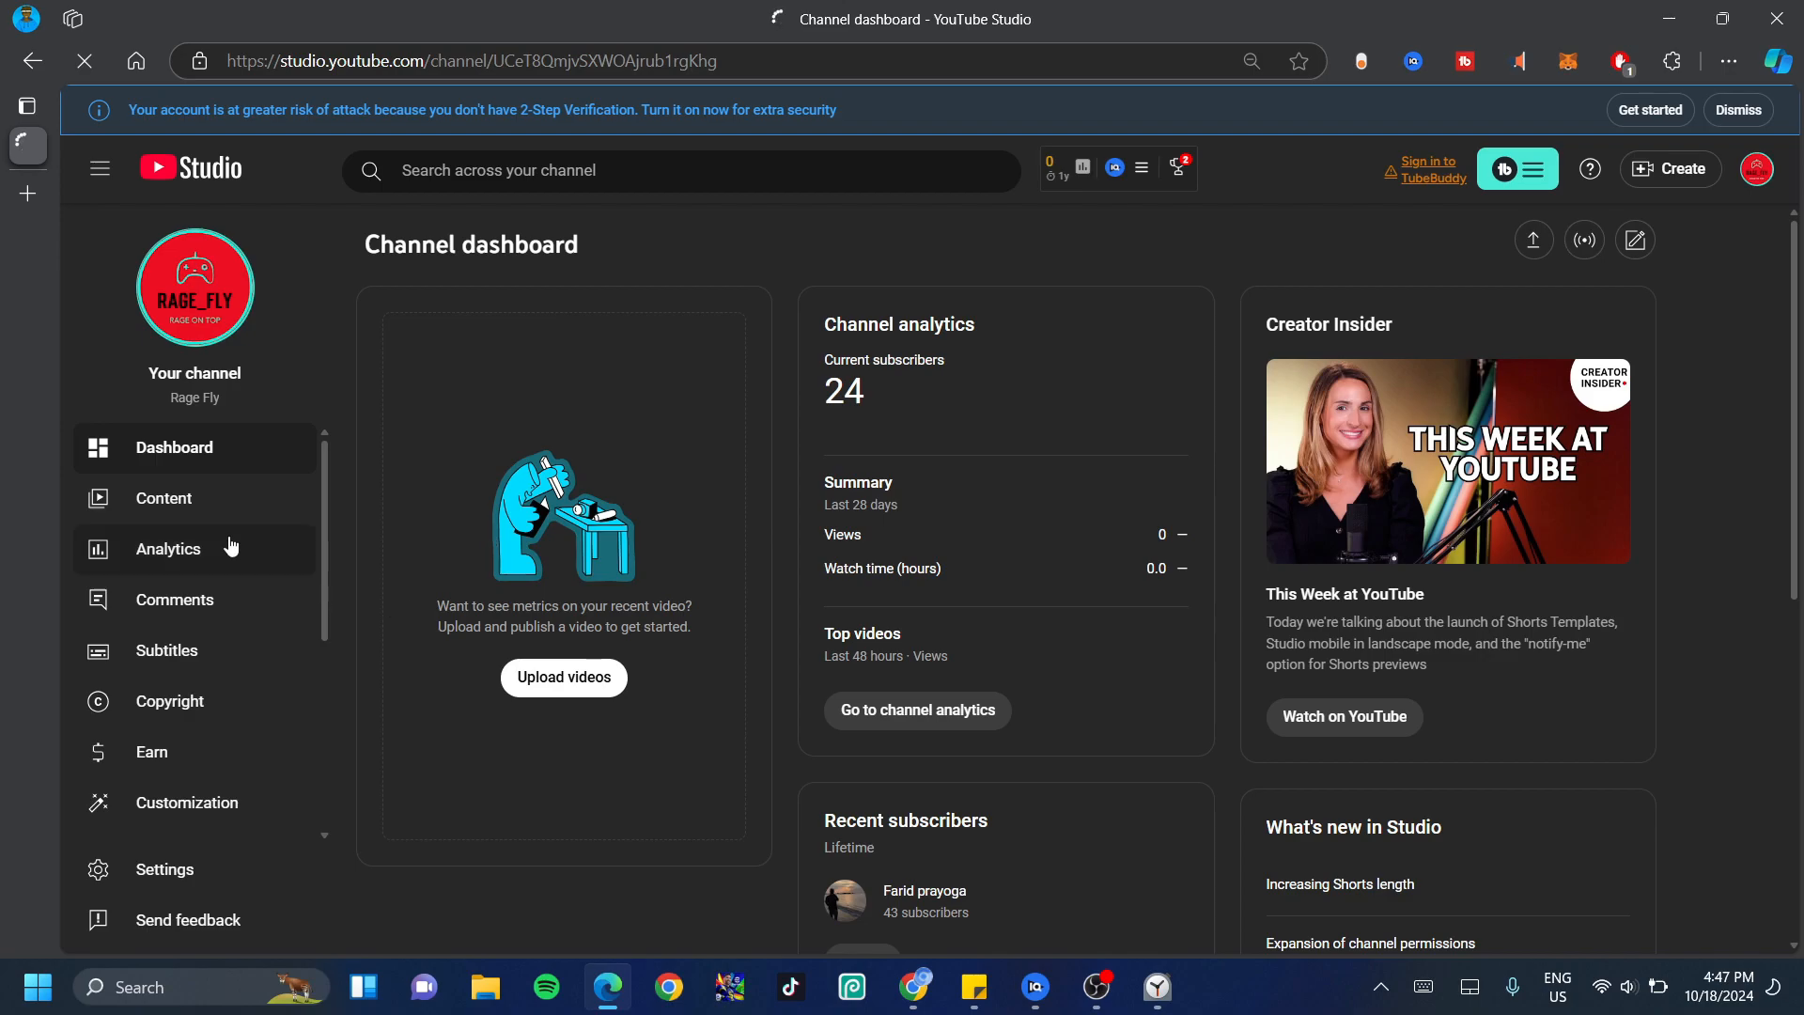
{"action": "mouse_move", "coordinate": [201, 515]}
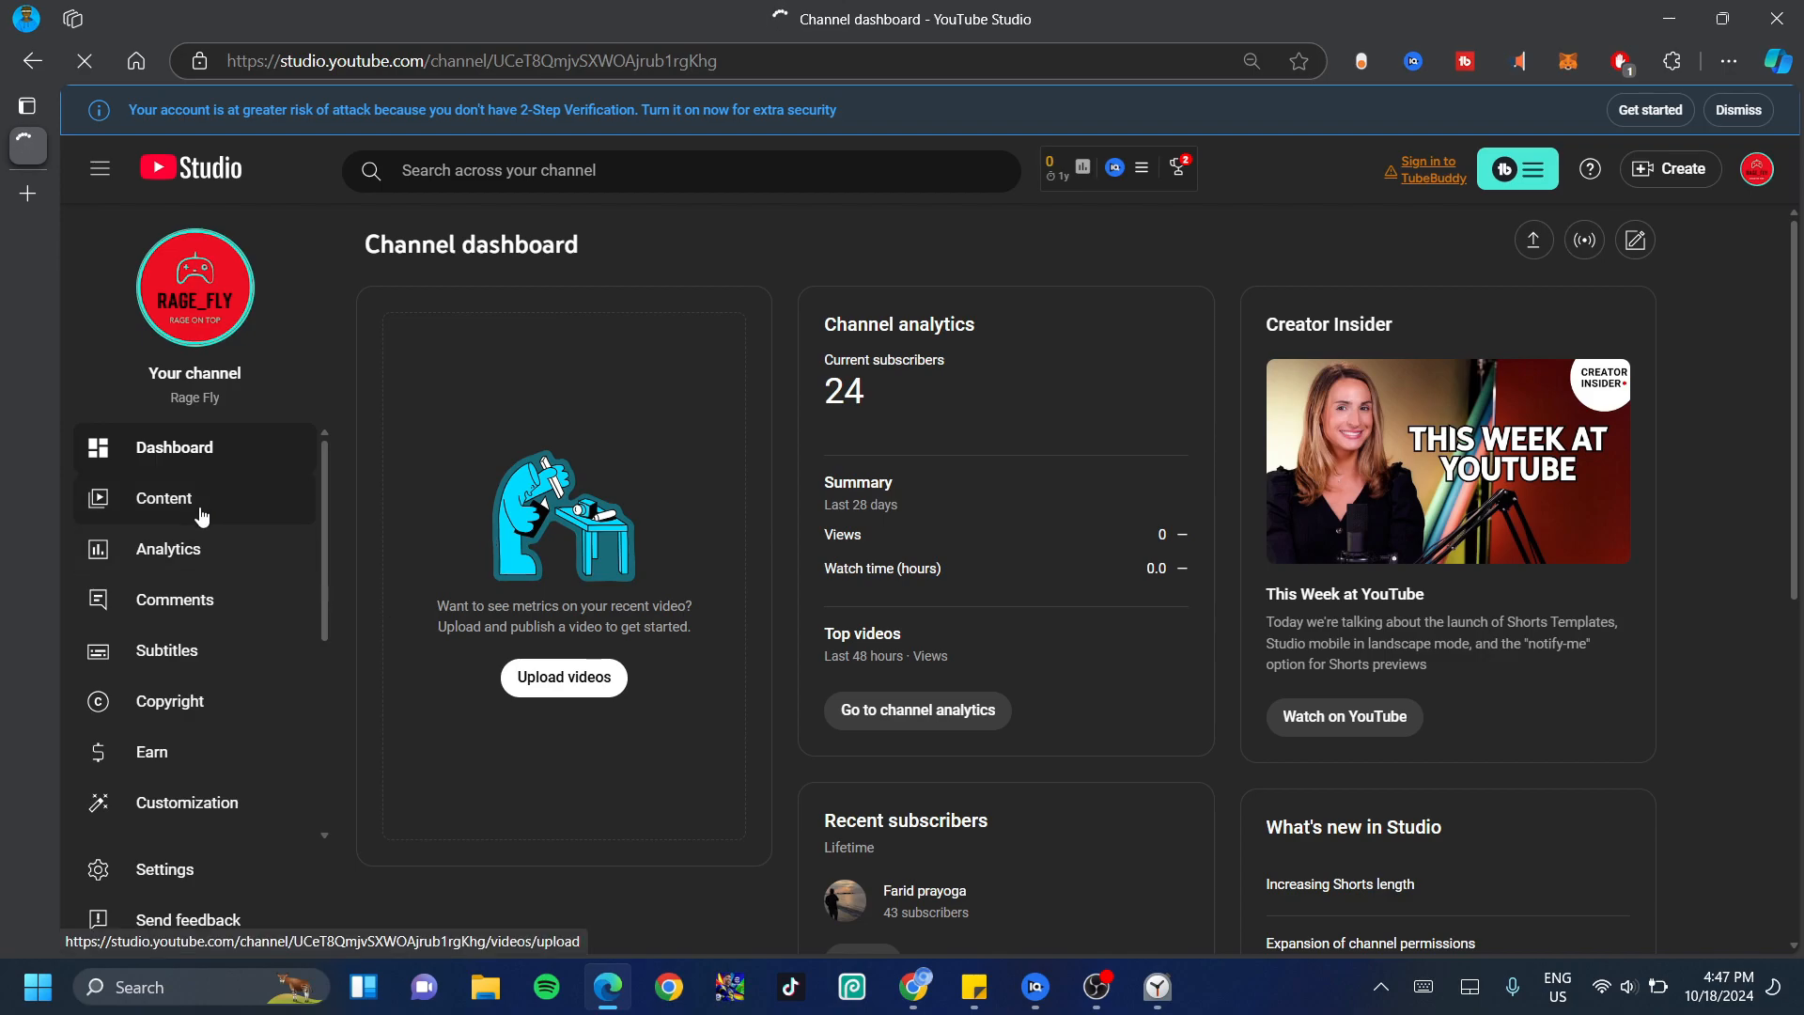
Step: From the Content list, download the Bedwars clutches montage video via its Options menu
{"action": "left_click", "coordinate": [164, 498]}
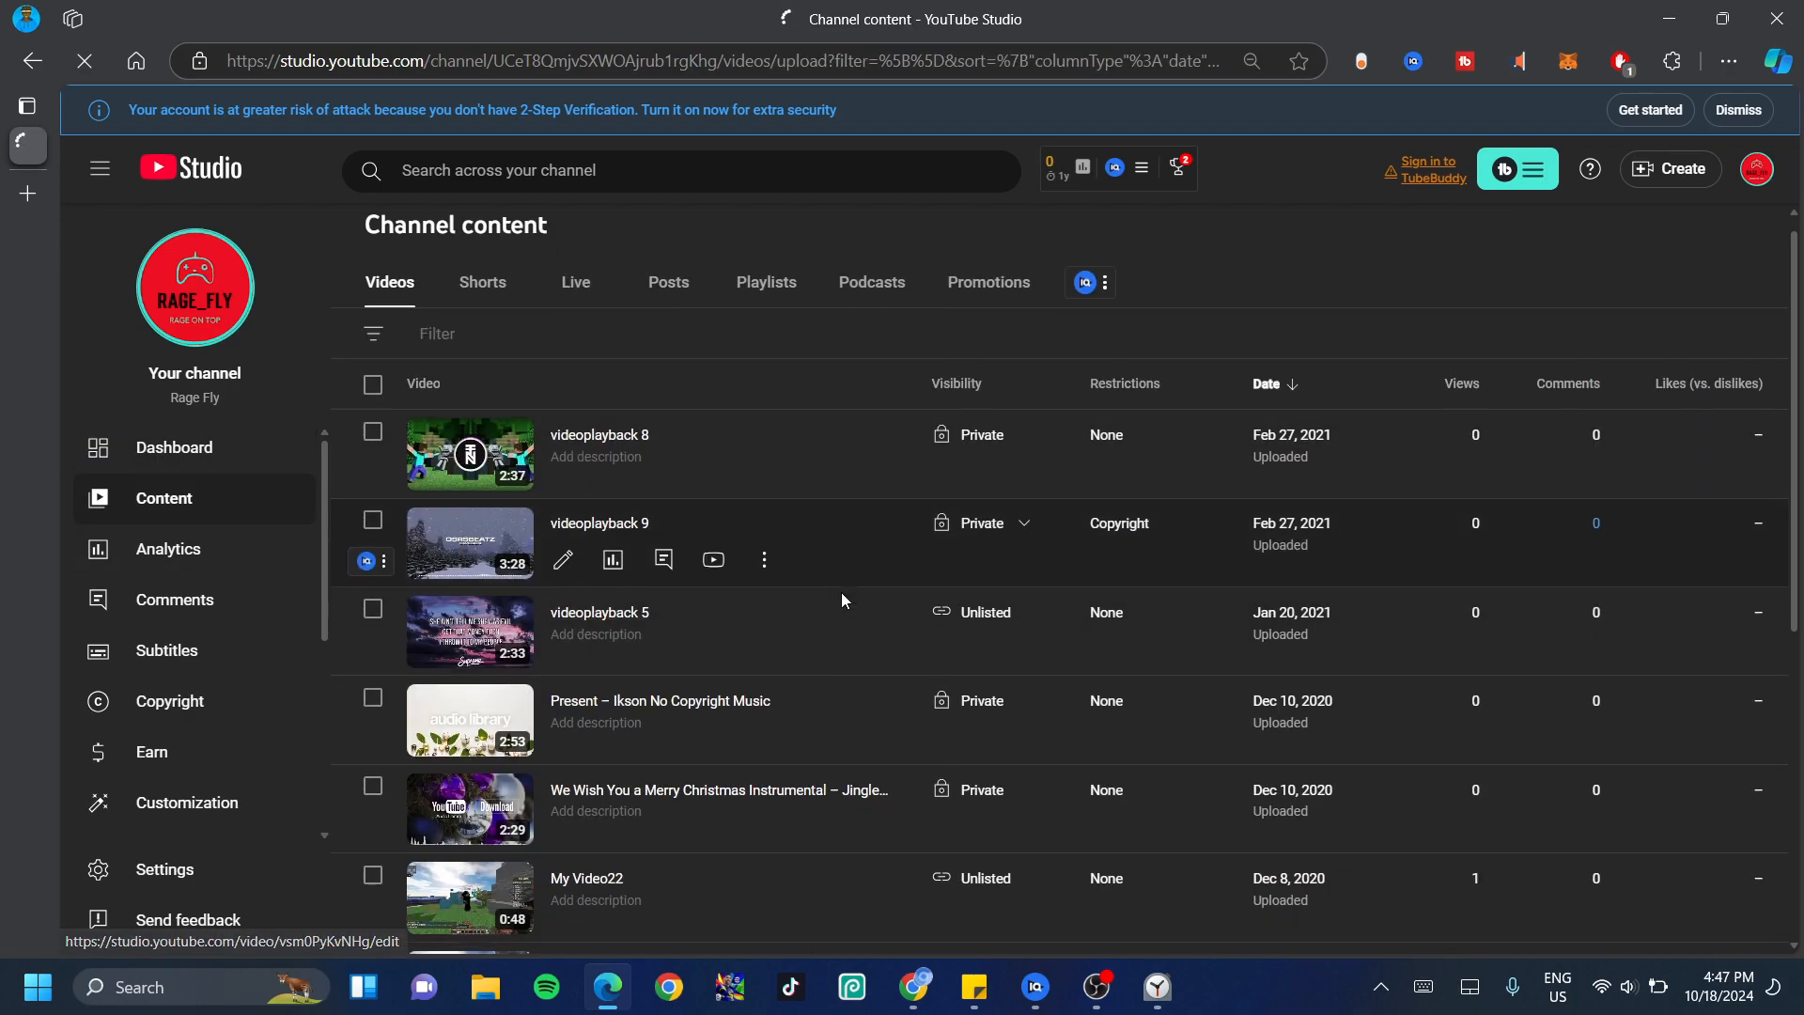
{"action": "scroll", "scroll_direction": "down", "scroll_amount": 3}
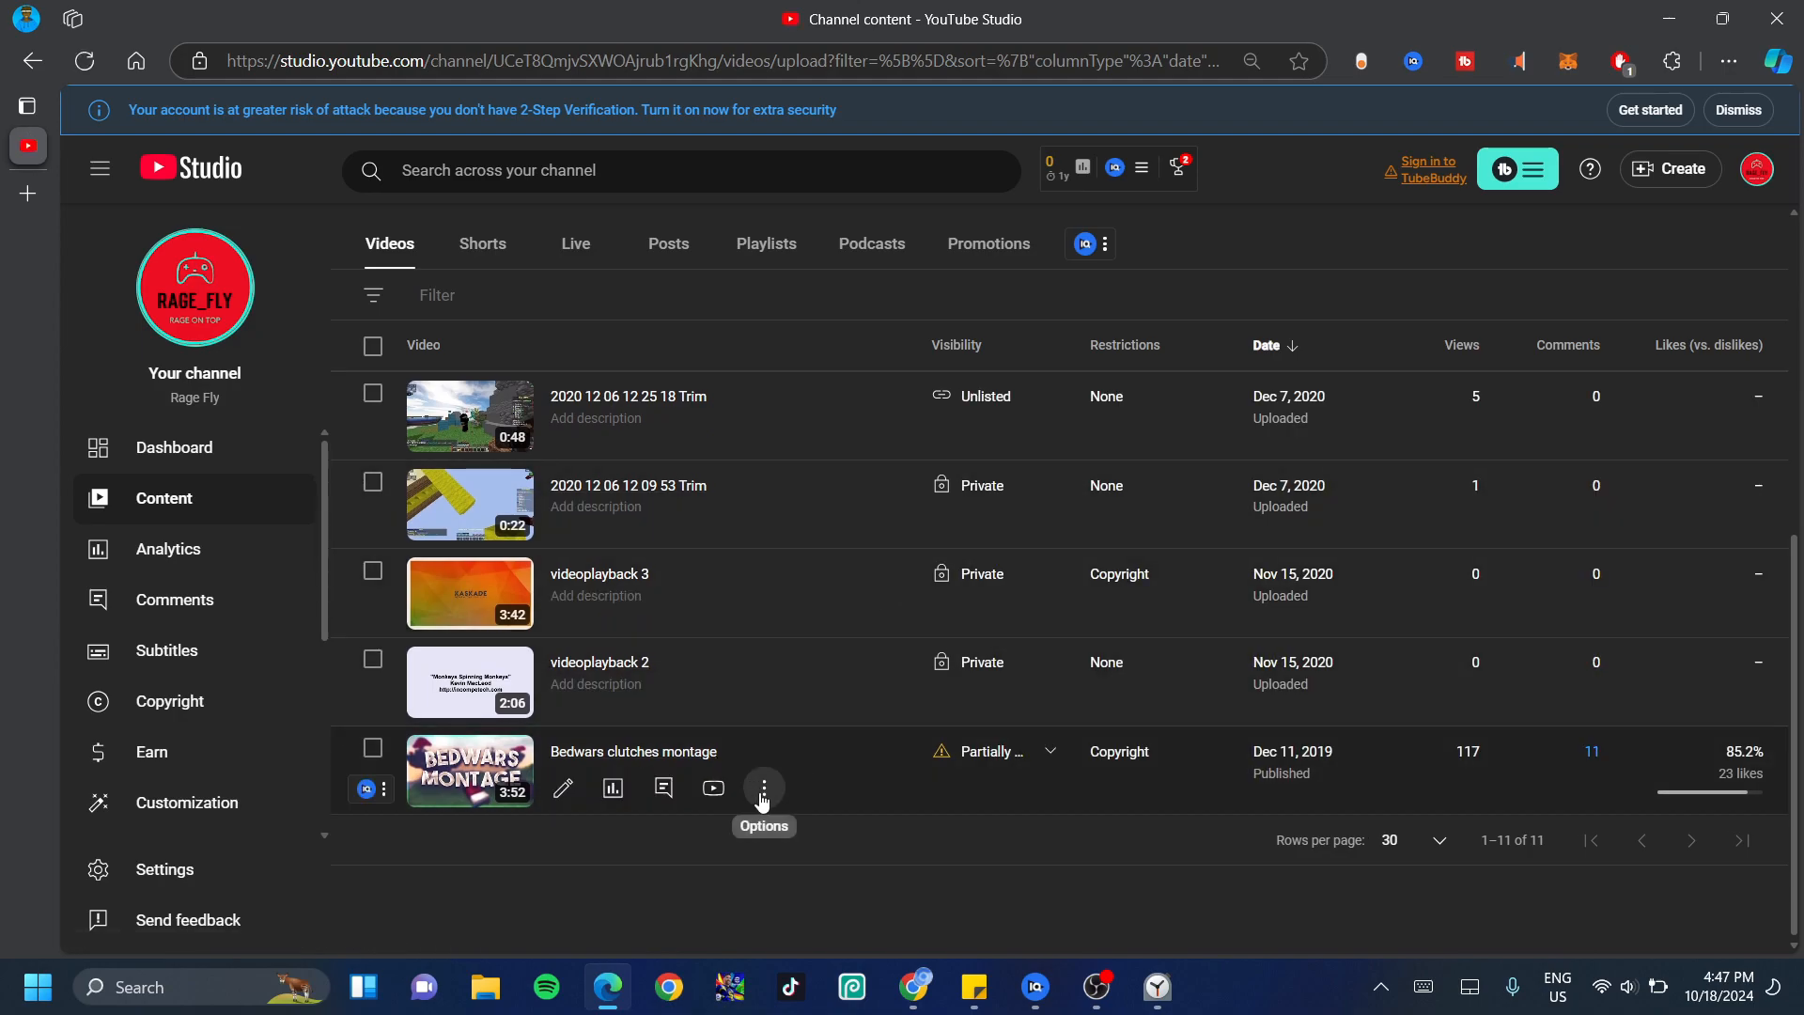
{"action": "left_click", "coordinate": [763, 787]}
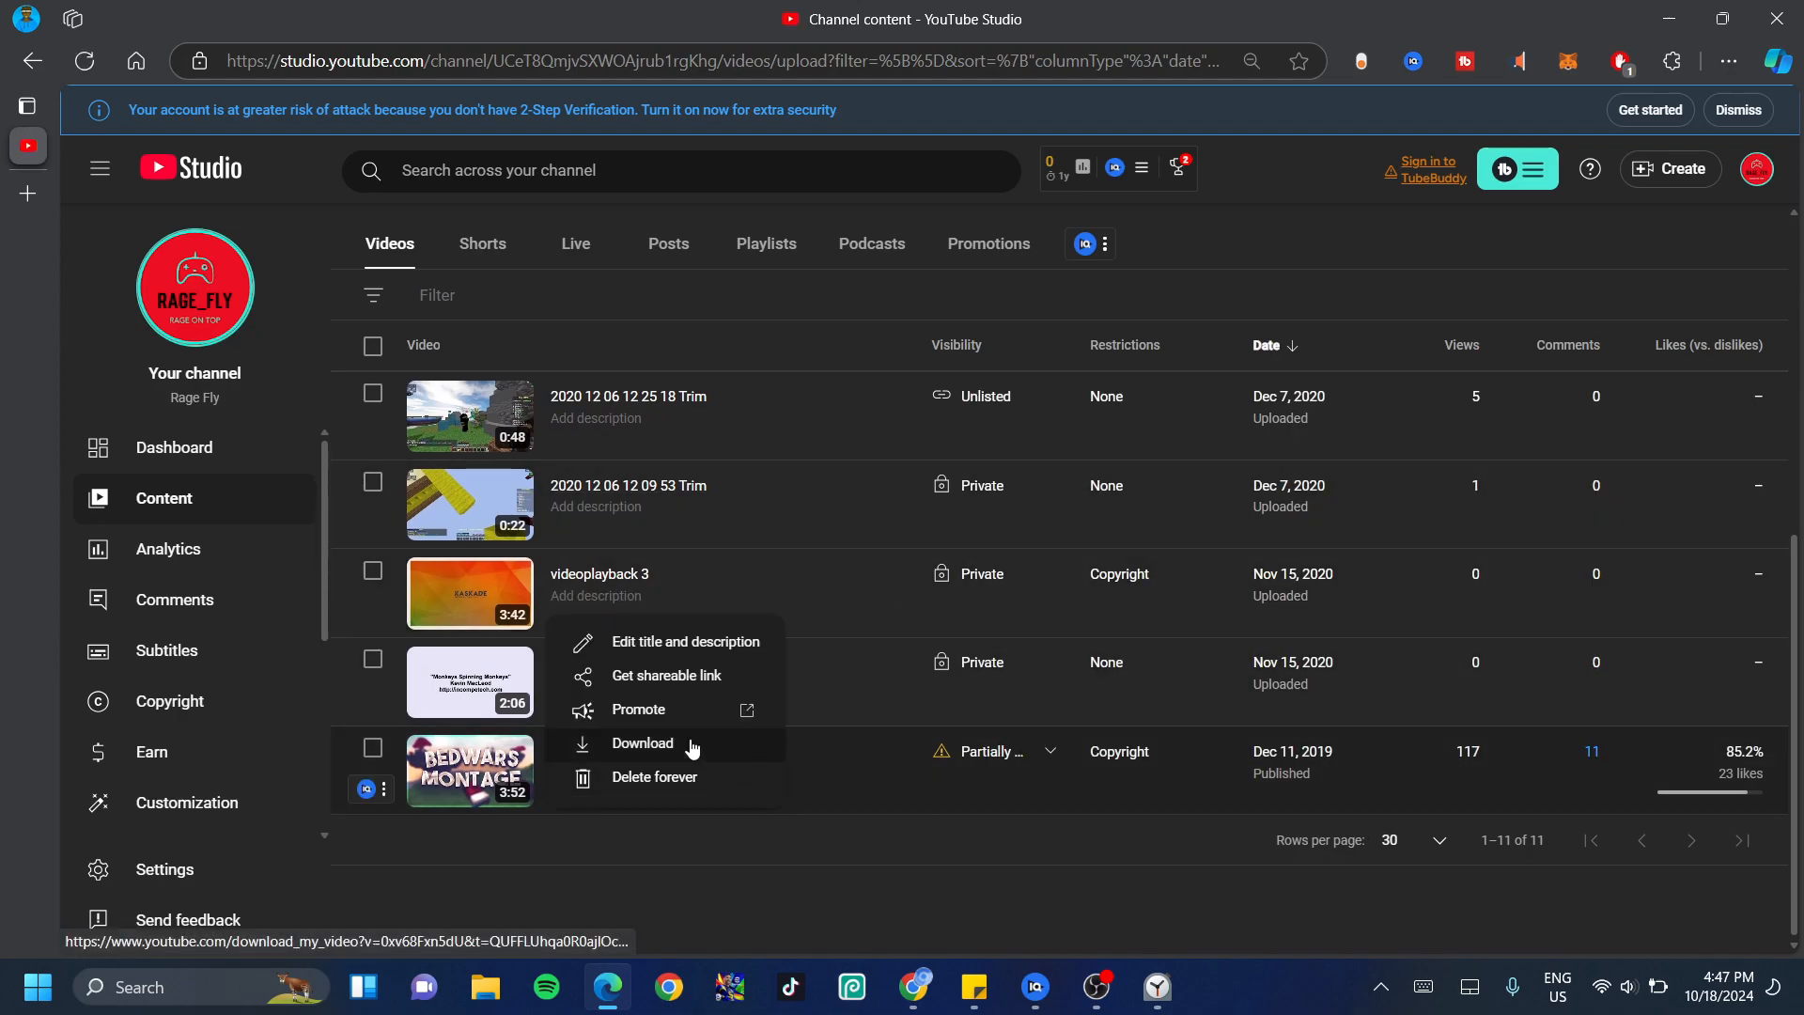
{"action": "left_click", "coordinate": [643, 742]}
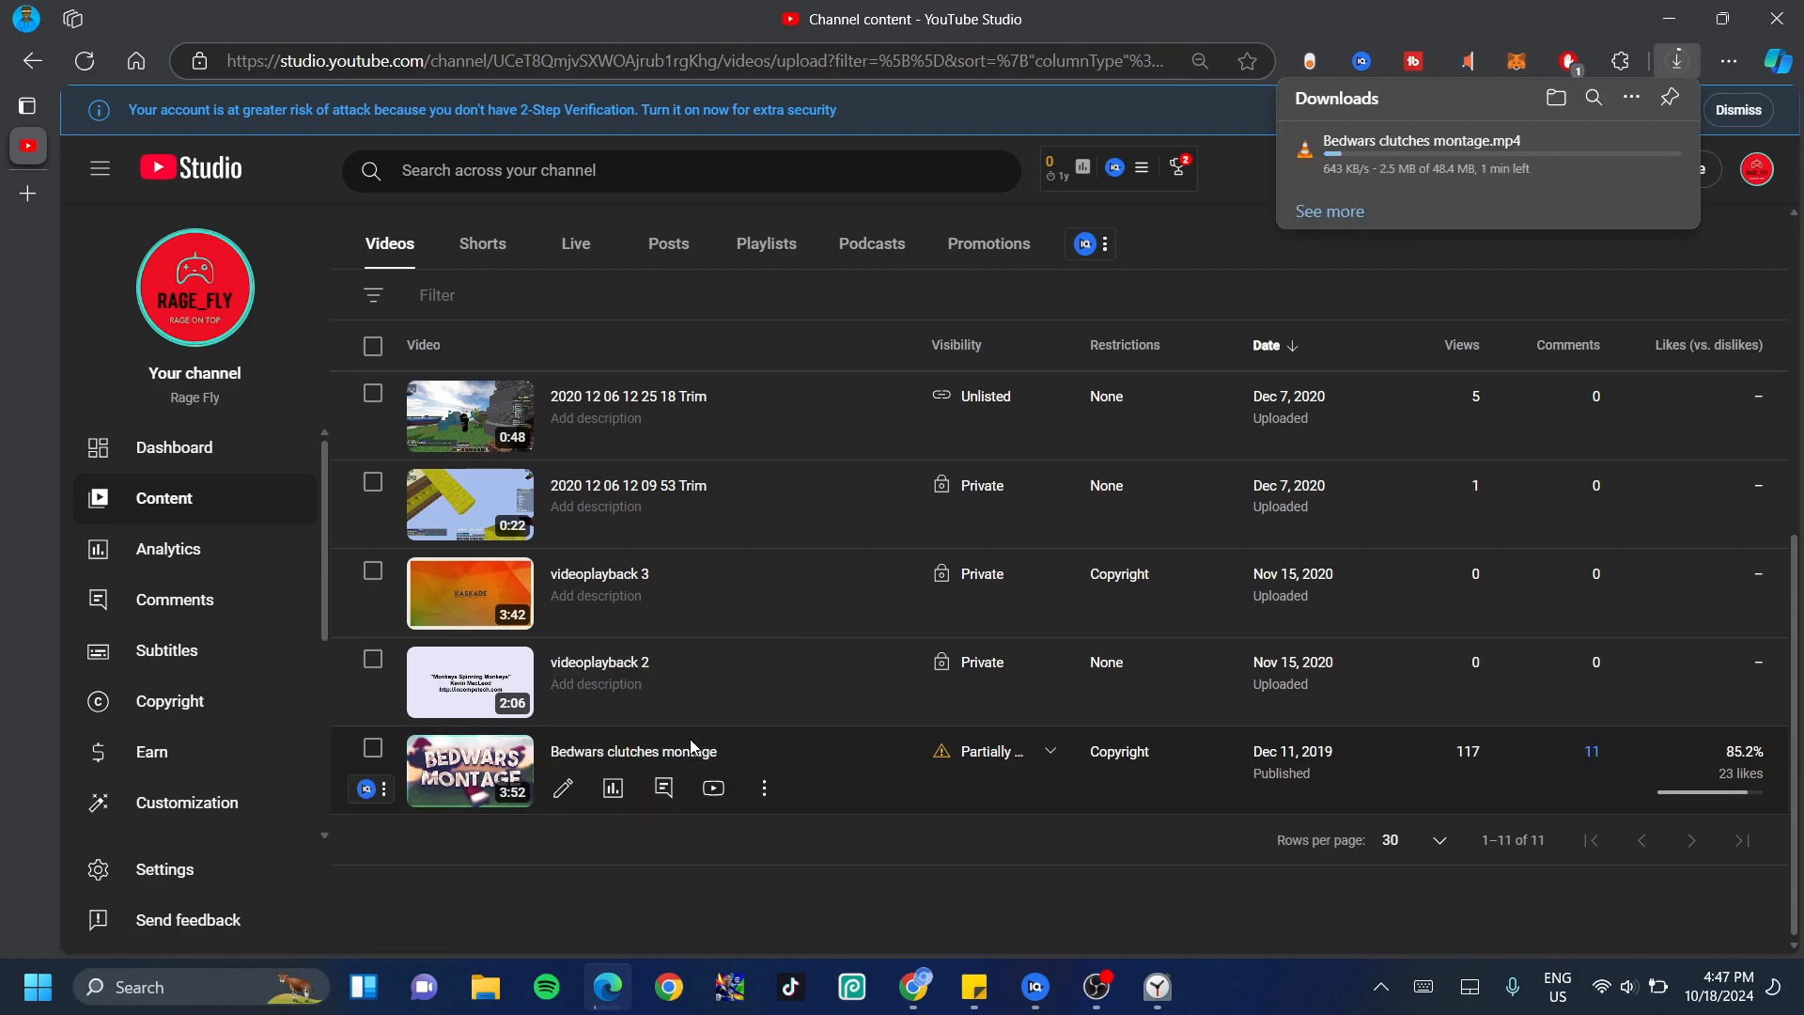